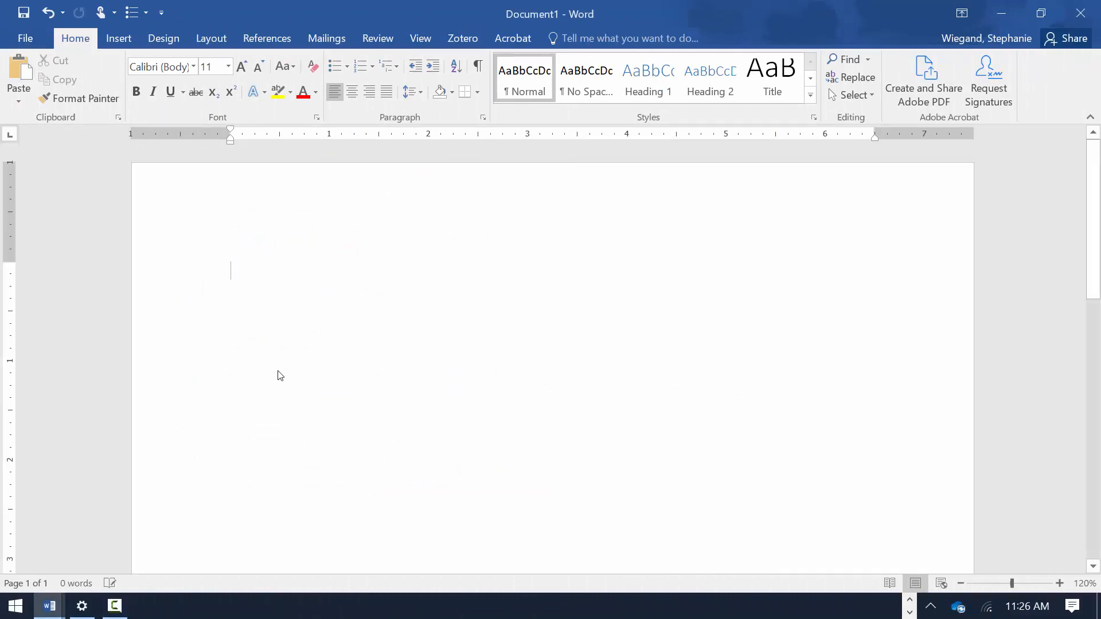
Step: Insert a right-aligned page number 1 at the current header position
left_click(211, 38)
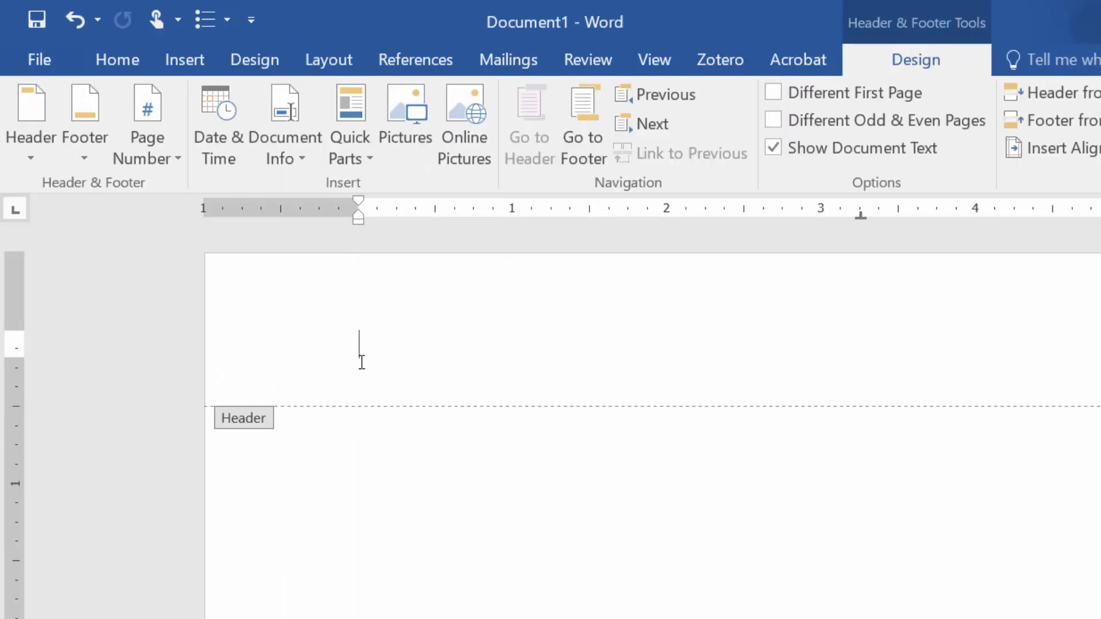
mouse_move(72, 177)
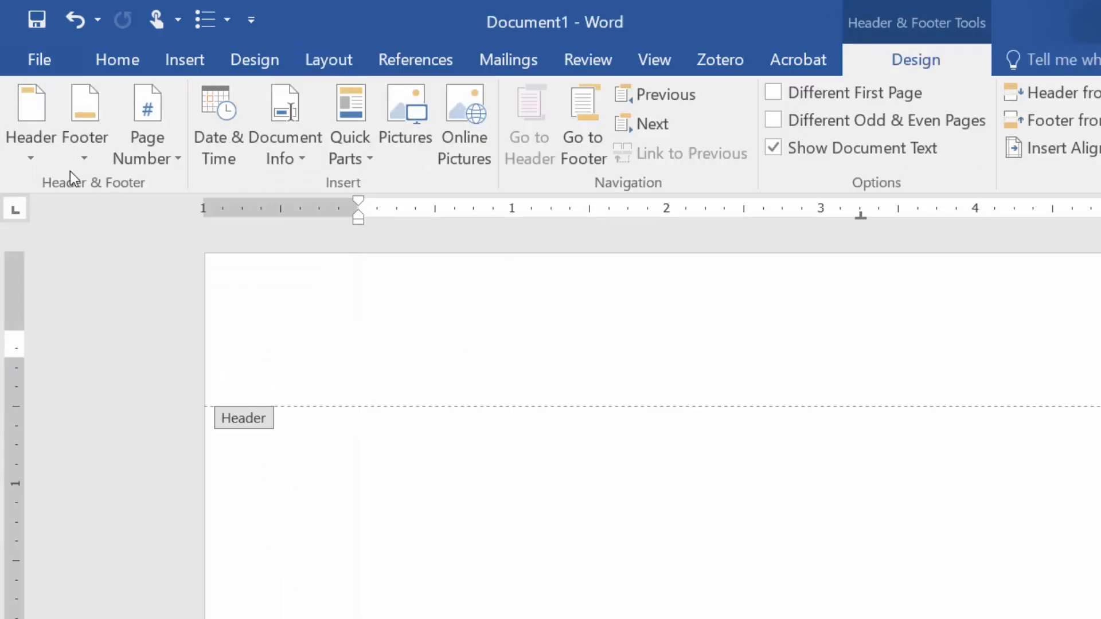
left_click(117, 60)
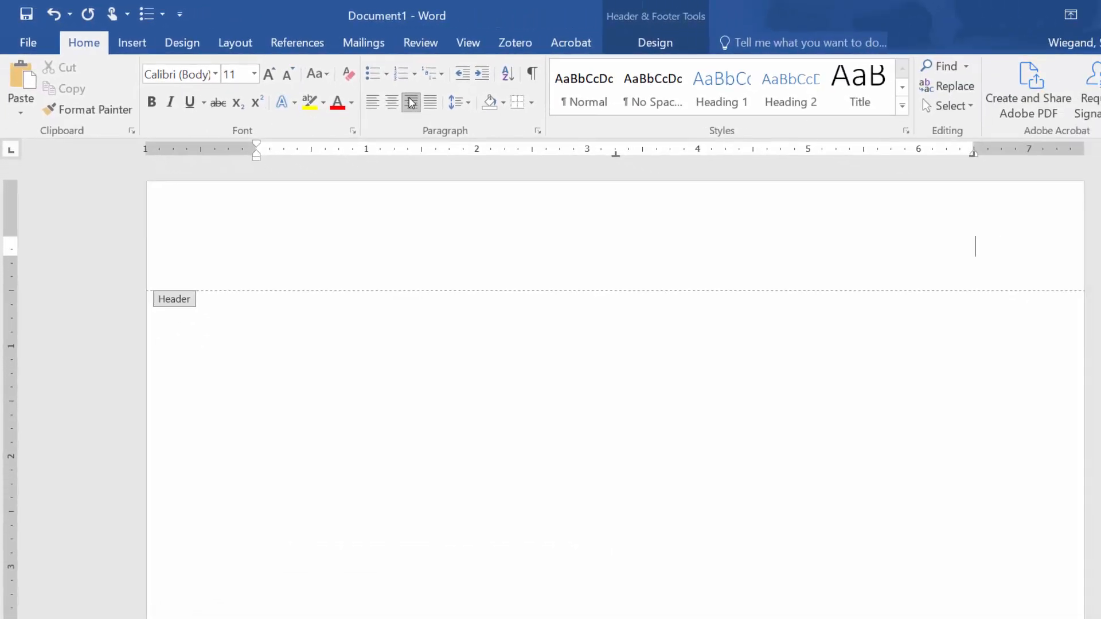
left_click(655, 42)
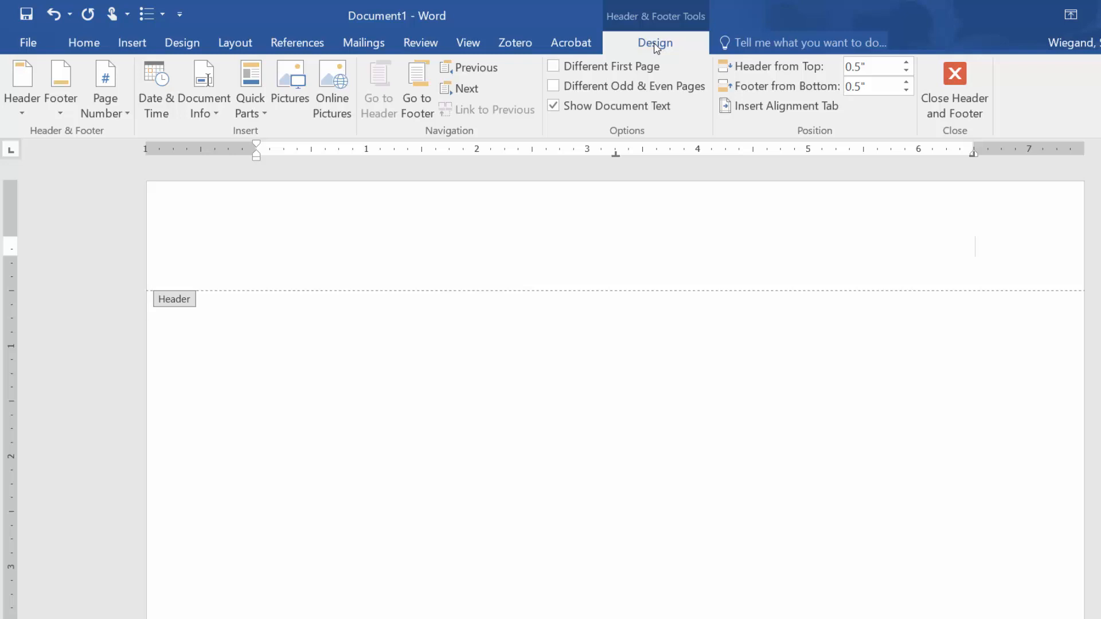
left_click(106, 86)
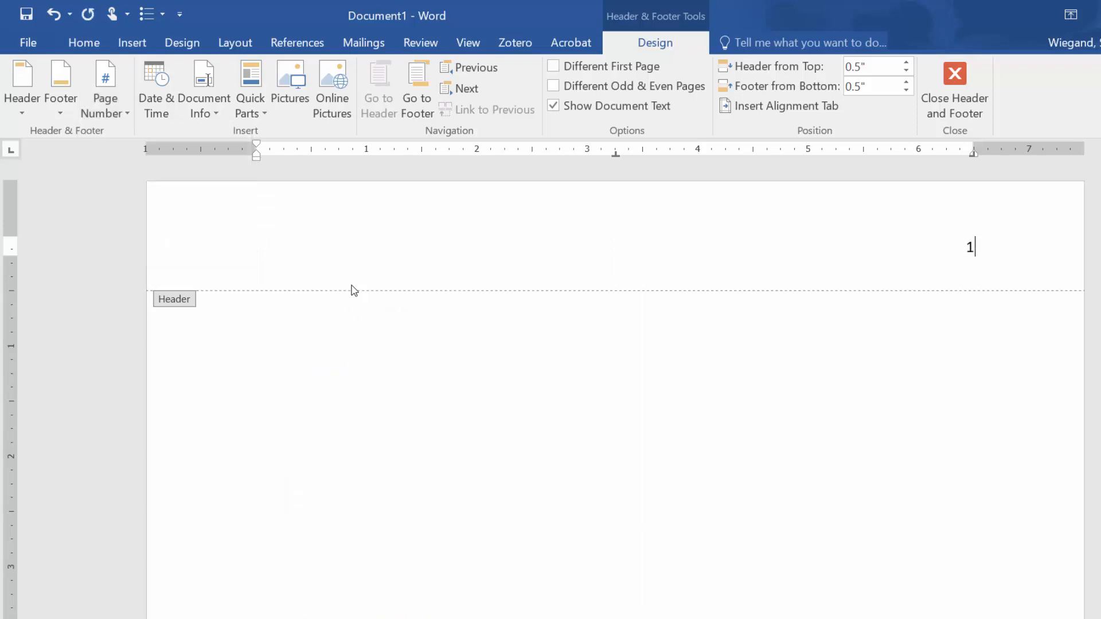
mouse_move(356, 286)
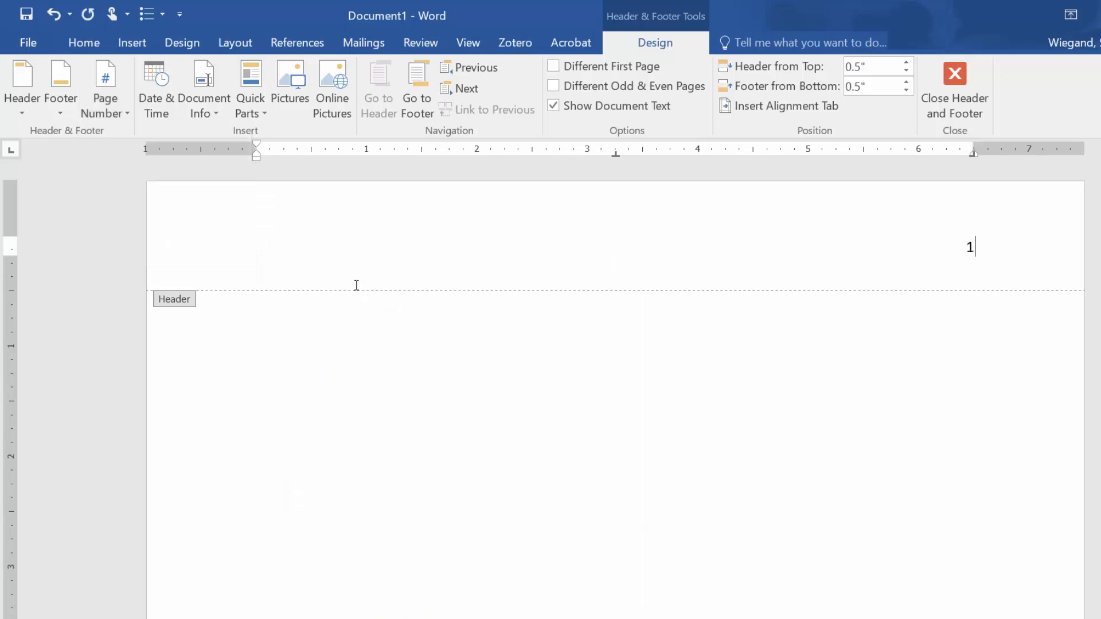
mouse_move(952, 247)
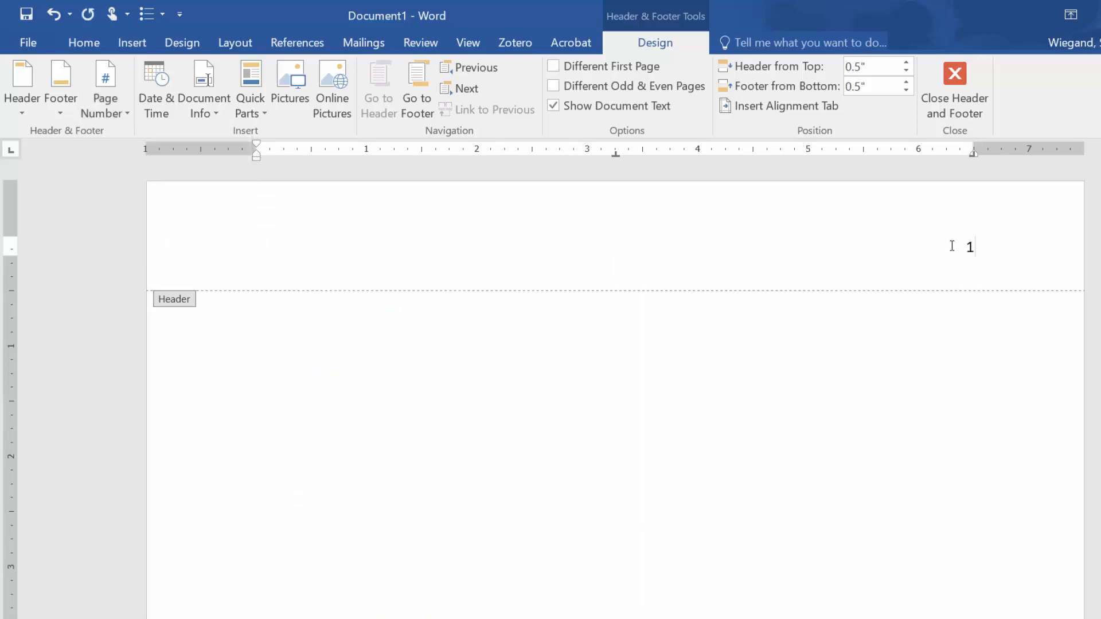
Step: Set the header page number in Times New Roman and adjust its font size
double_click(969, 247)
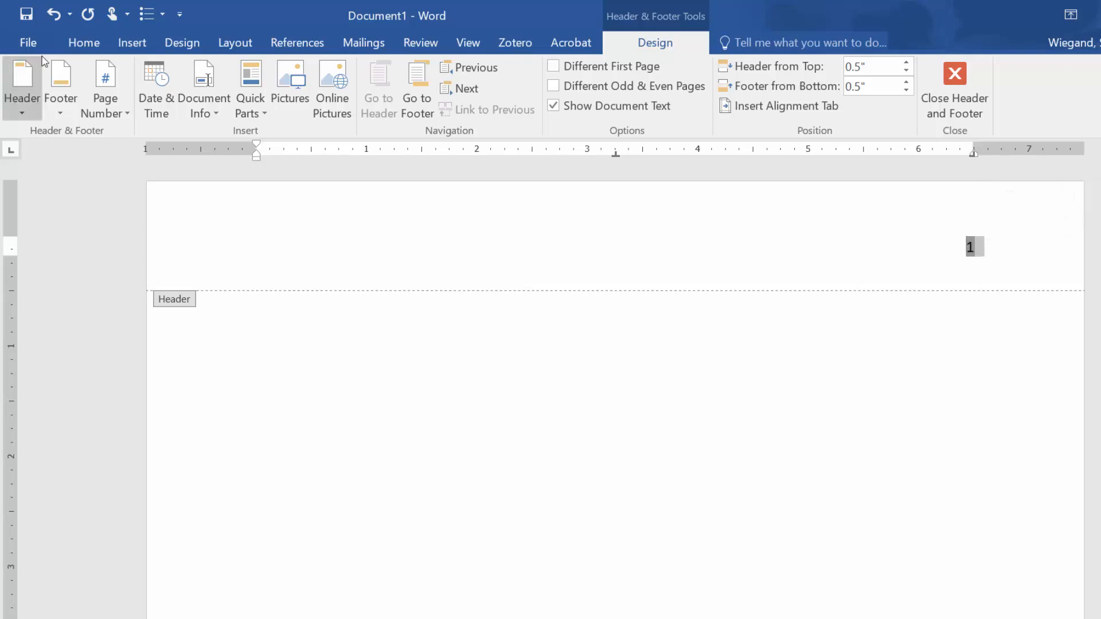
left_click(83, 42)
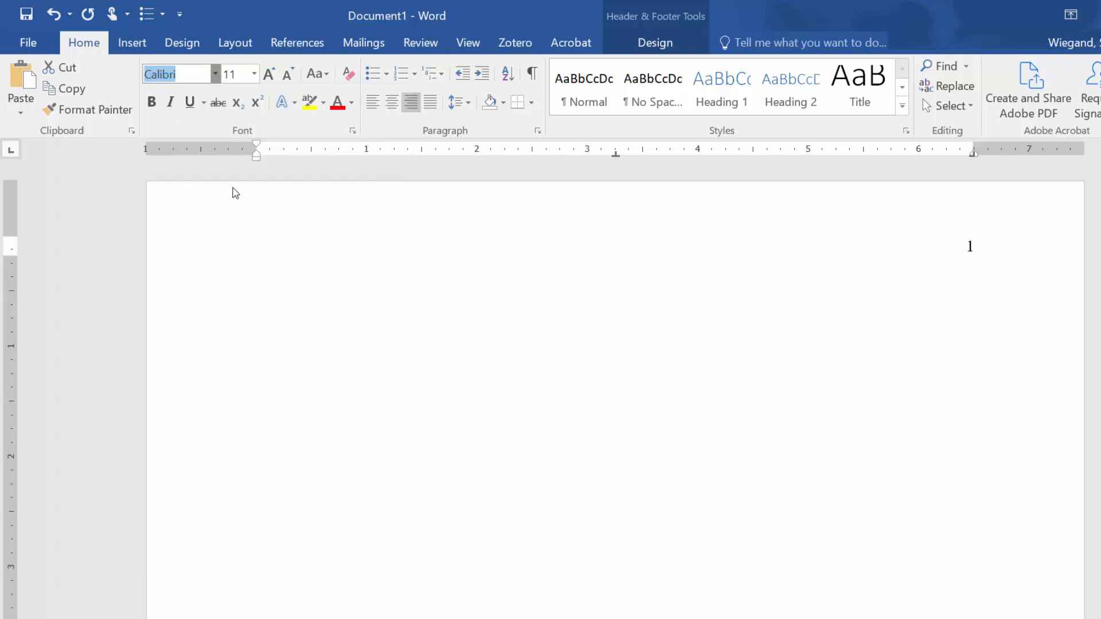
left_click(255, 74)
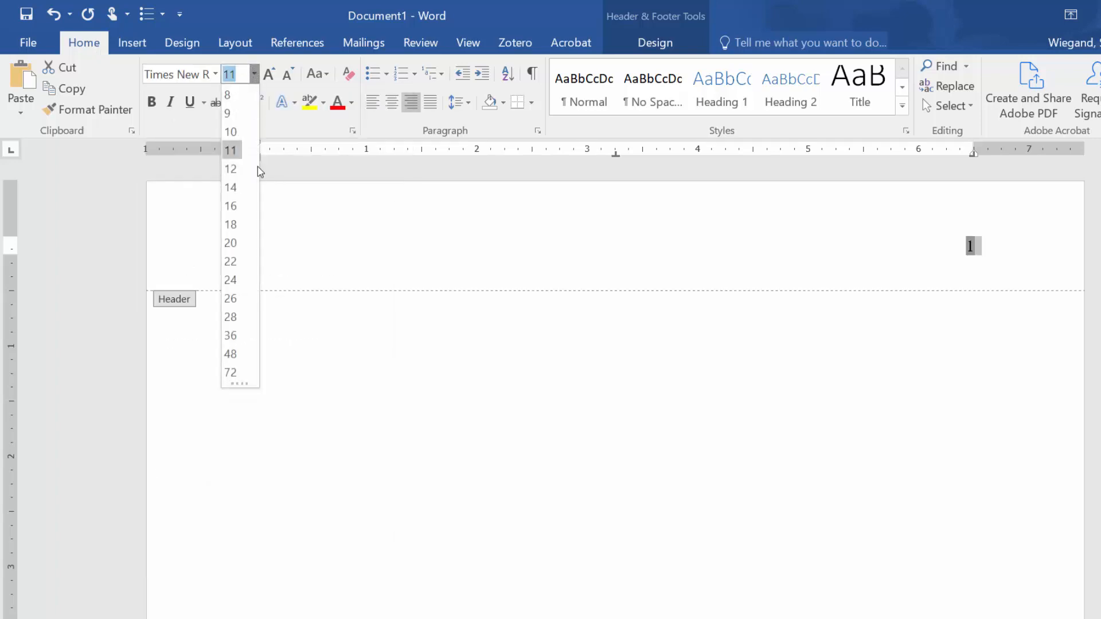
left_click(230, 169)
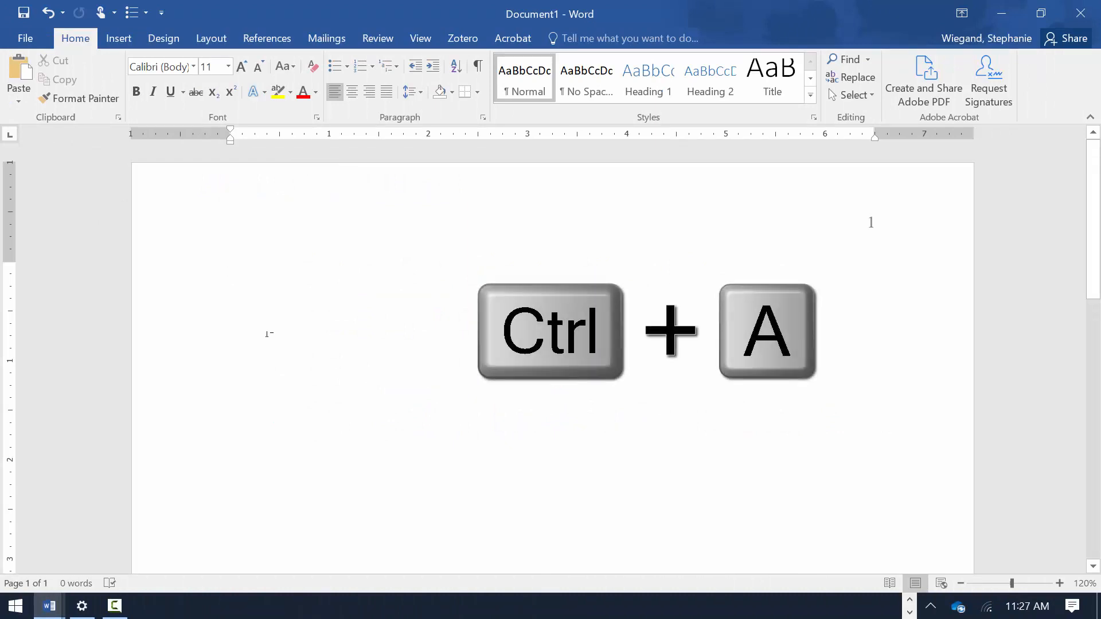
Step: Select the entire document and set it to Times New Roman 12 pt
key("ctrl+a")
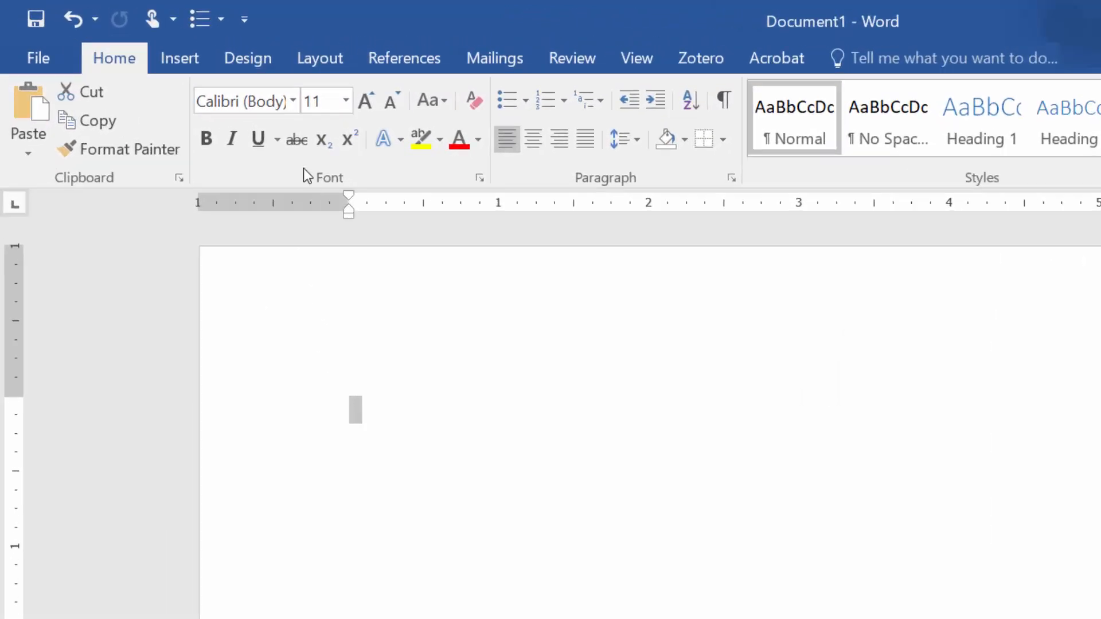
left_click(291, 100)
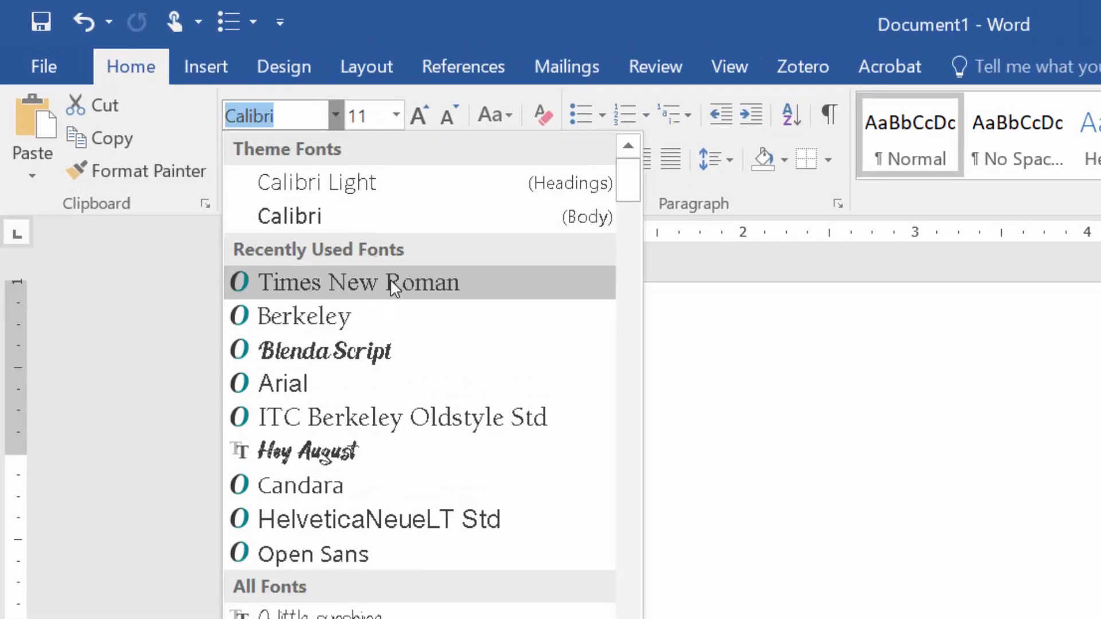
left_click(358, 282)
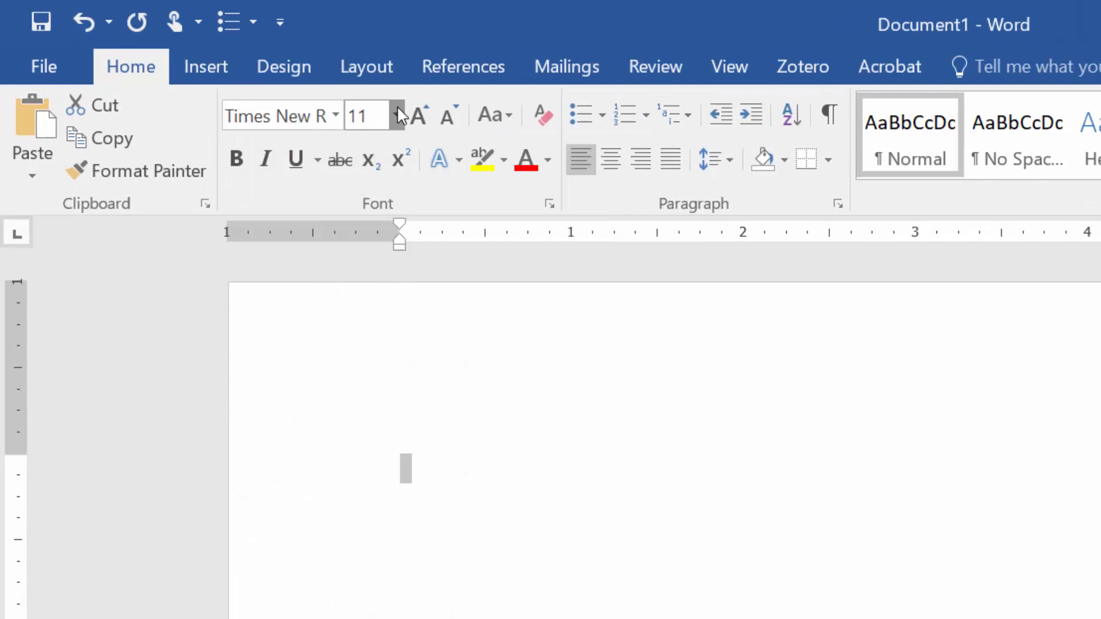
left_click(418, 114)
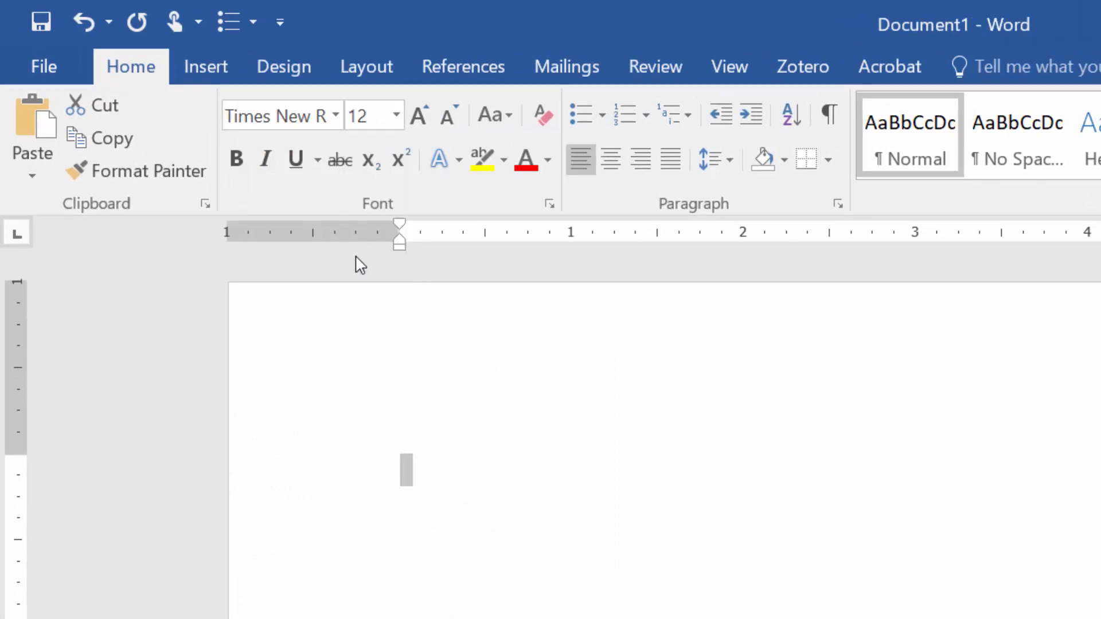
Step: Apply double line spacing with 0 pt before and after paragraphs
left_click(838, 203)
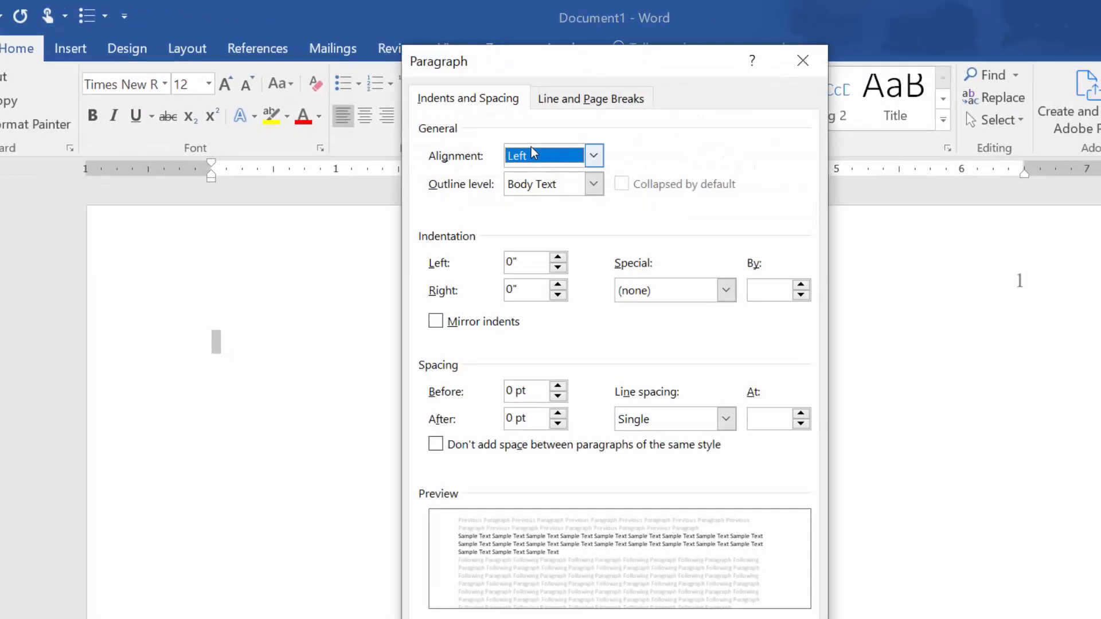
left_click(725, 420)
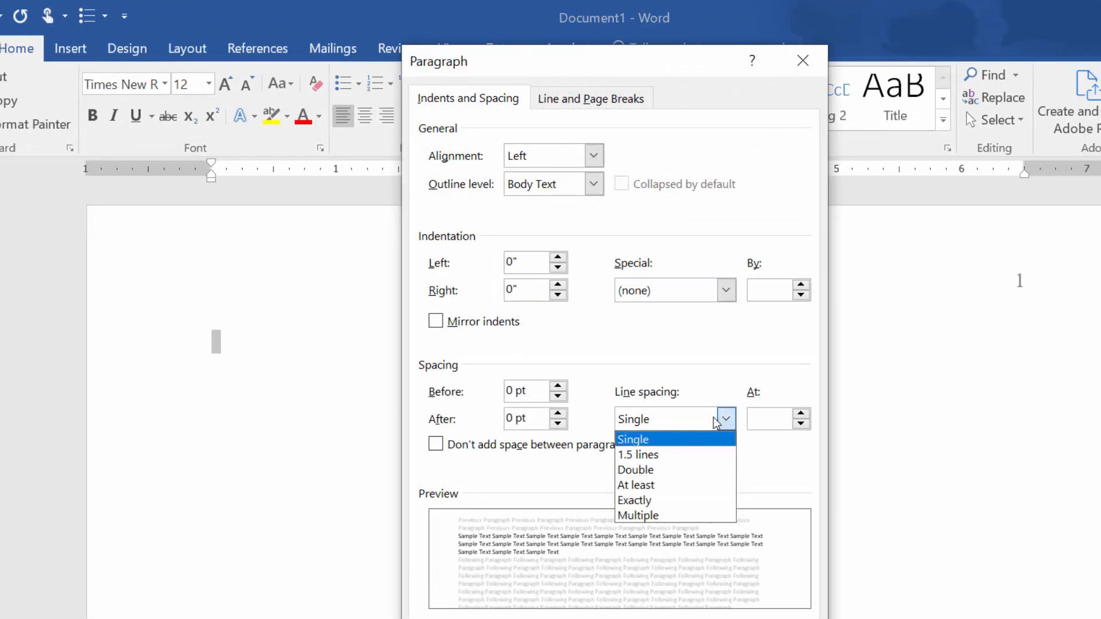
left_click(635, 470)
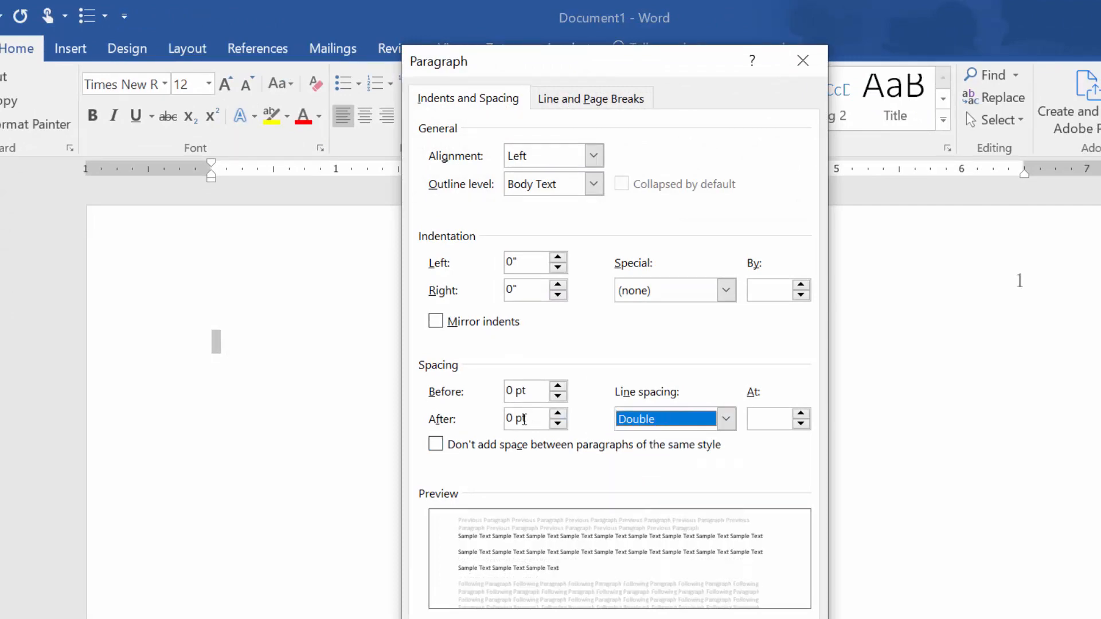
left_click(523, 419)
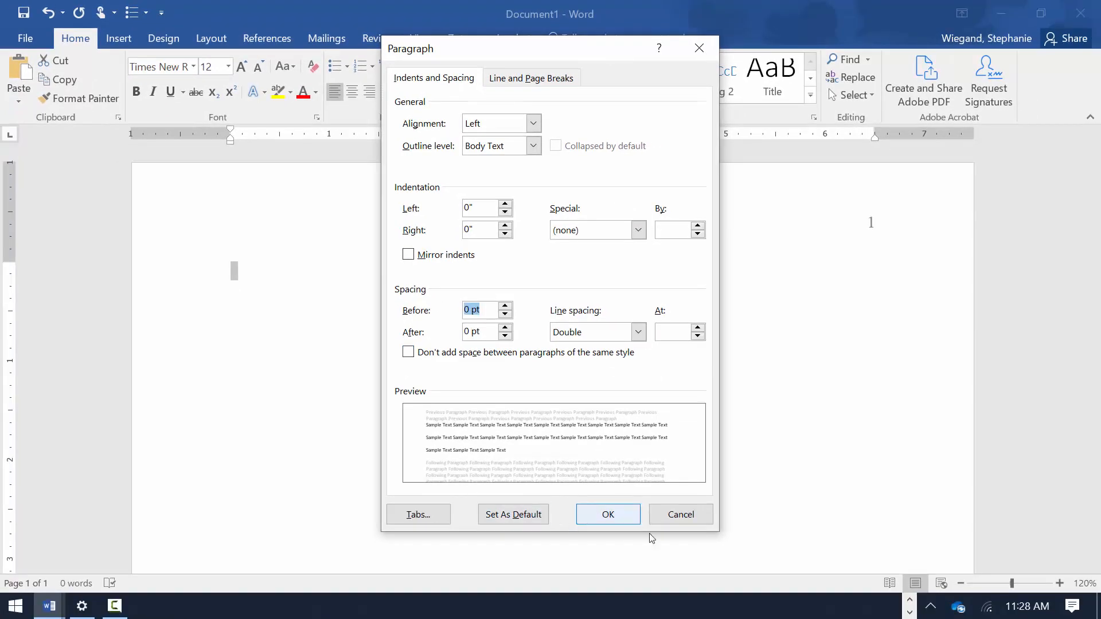
left_click(608, 514)
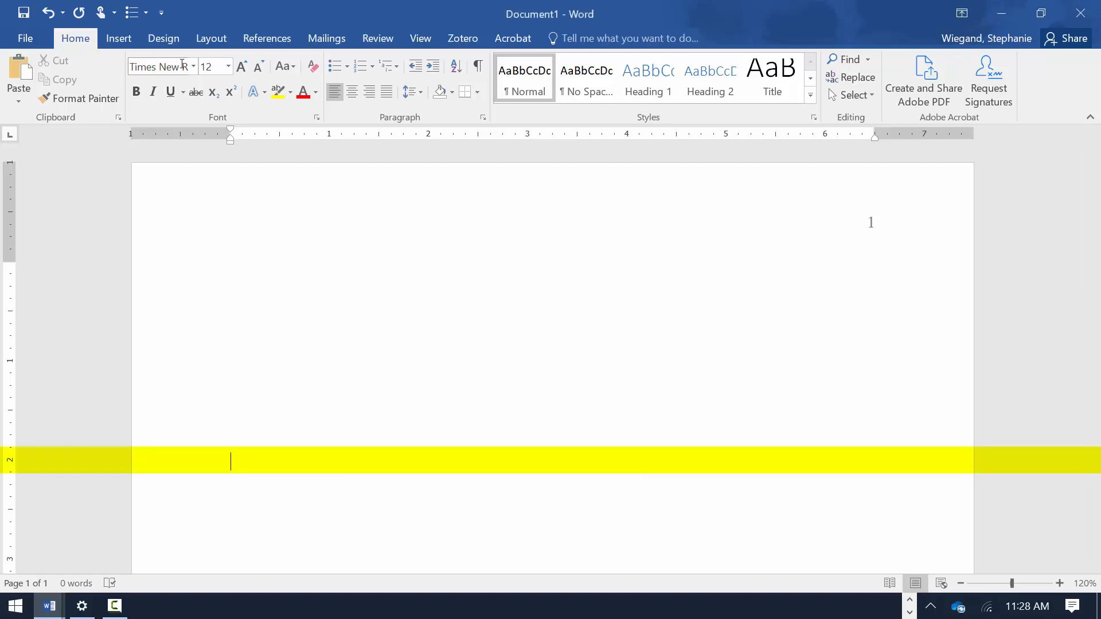
Step: Type the title 'The Effect of Social Distancing on Language Development' and its COVID-19 subtitle line
type("The Effect of")
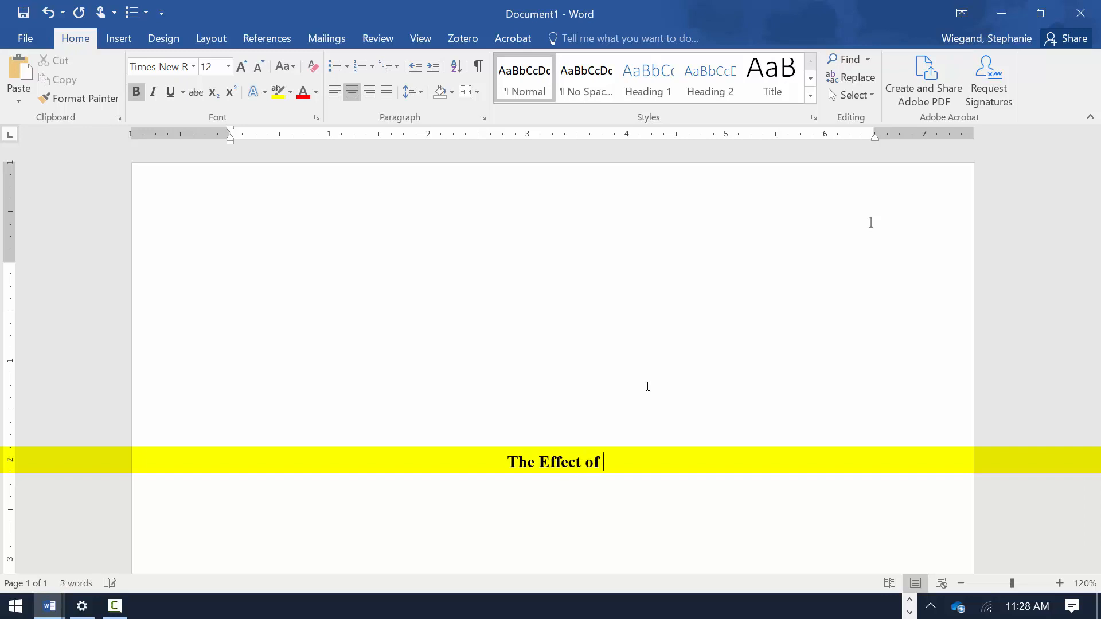
type("Social Distancing on Language Development in Elementary School Students:")
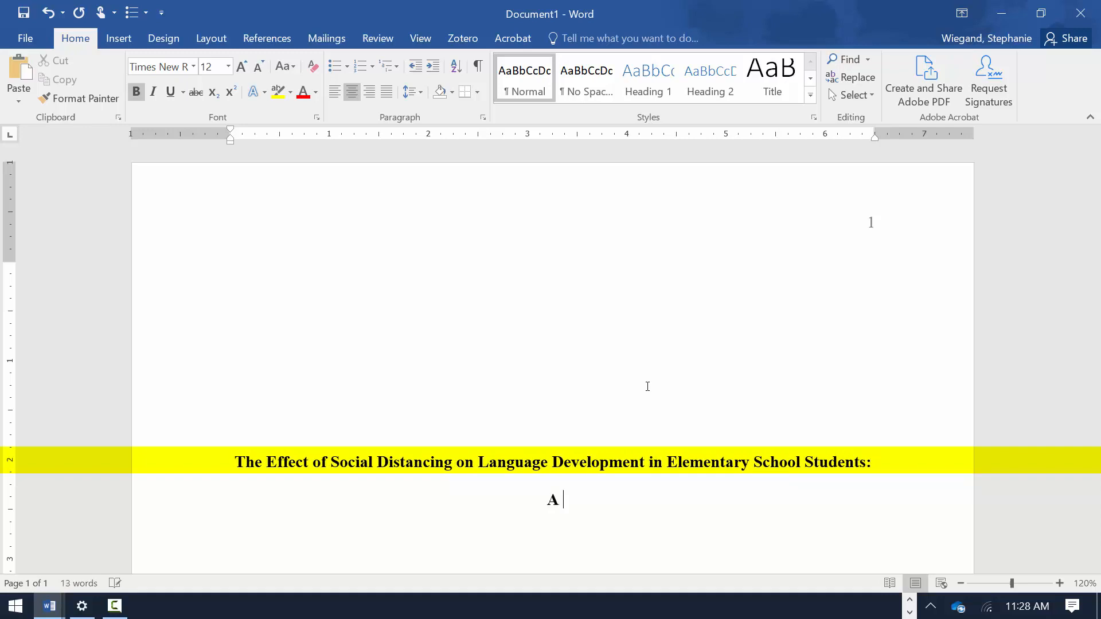
type("Study of the COVID-19 Outbreak Between March and")
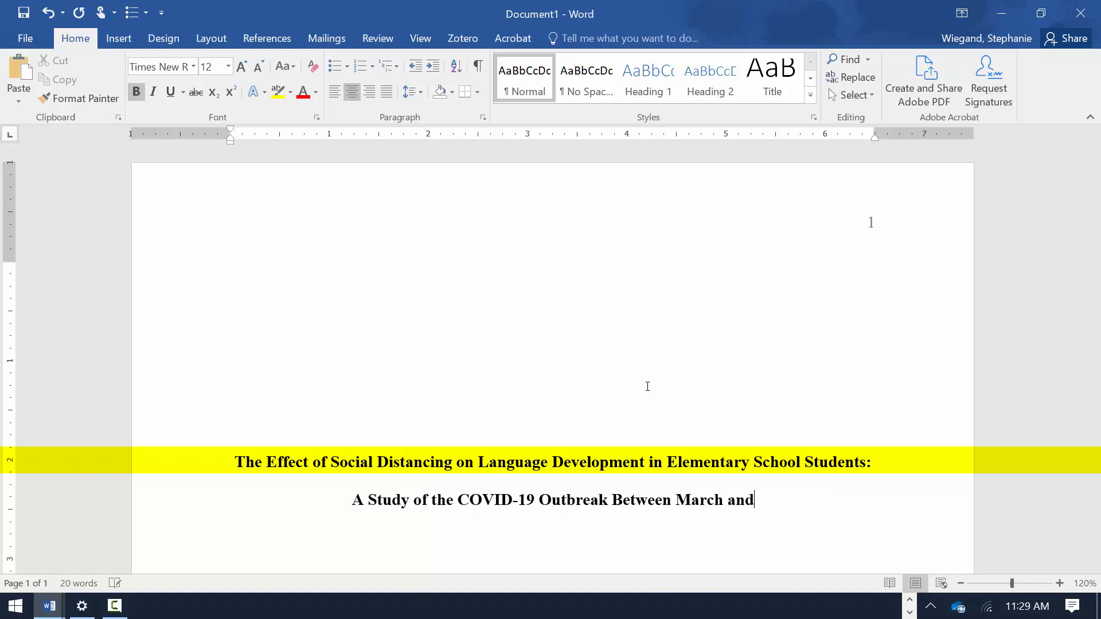
type("June, 2020")
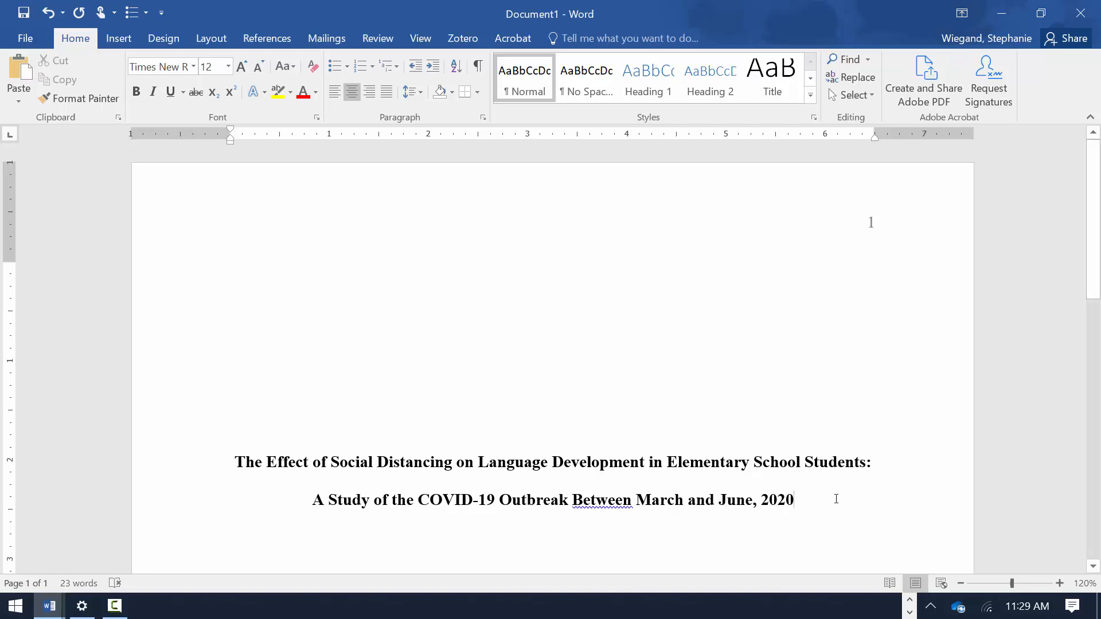
scroll("down", 3)
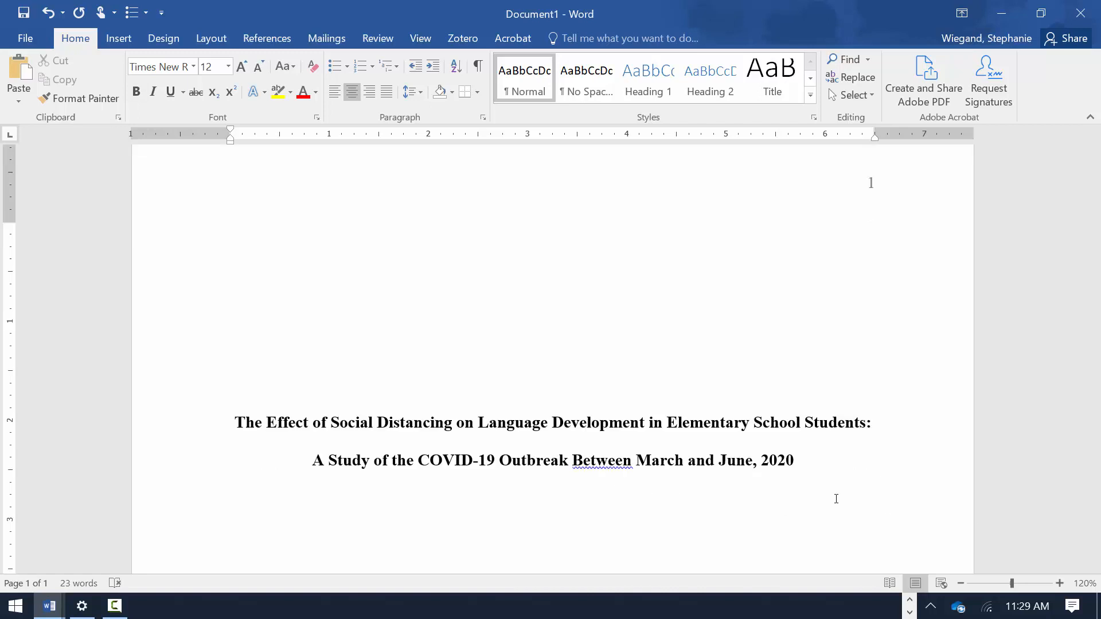
scroll("down", 3)
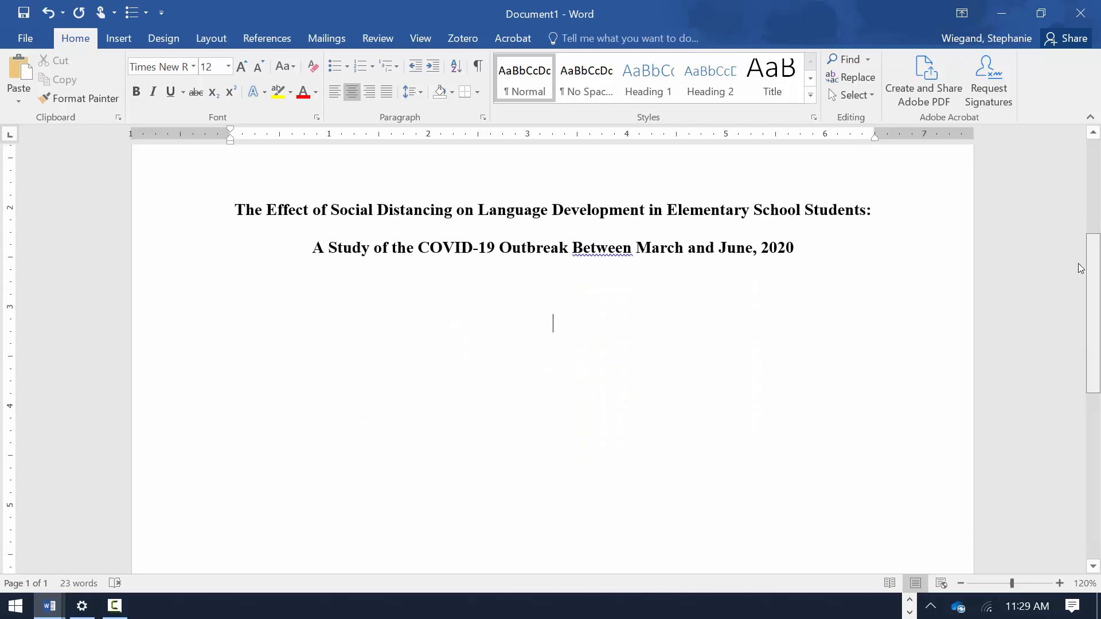
type("Juliana")
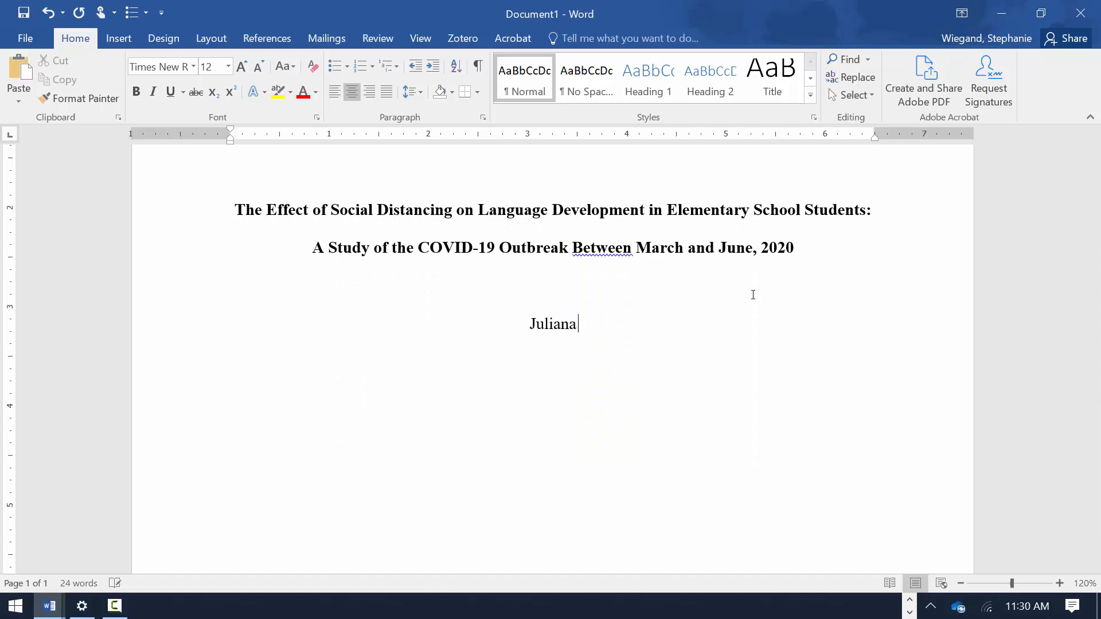
type("Rodriq")
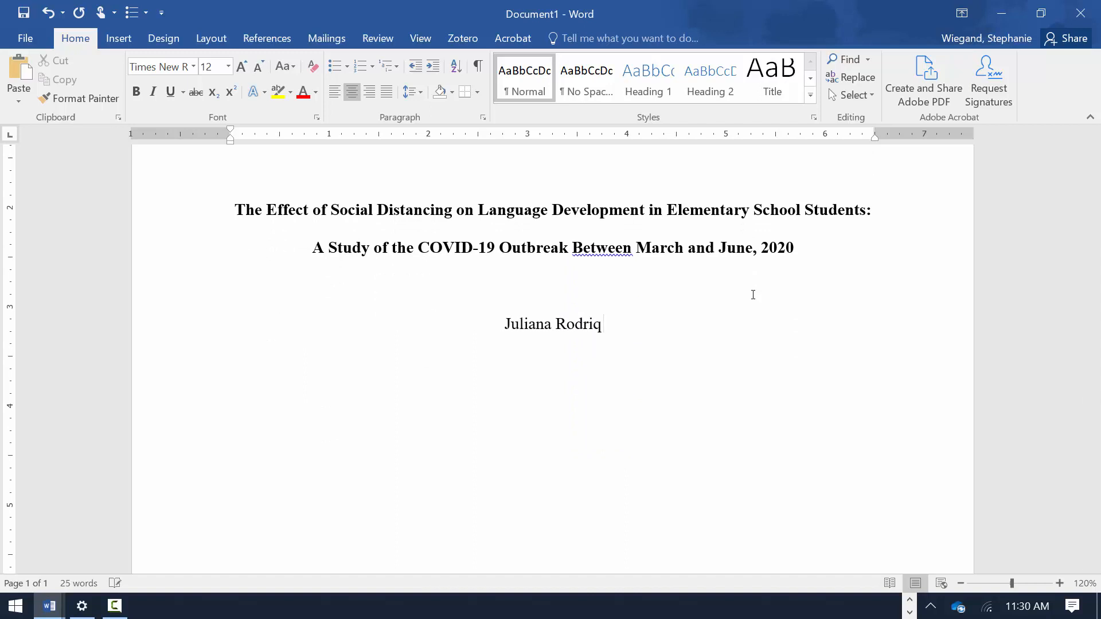
type("uez")
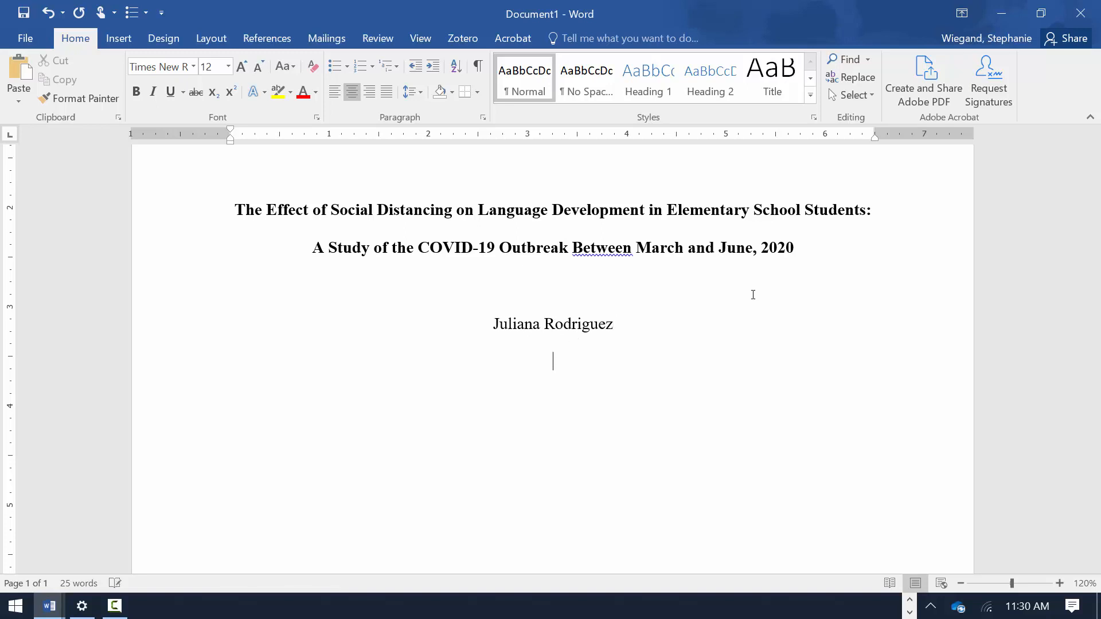
type("Unive")
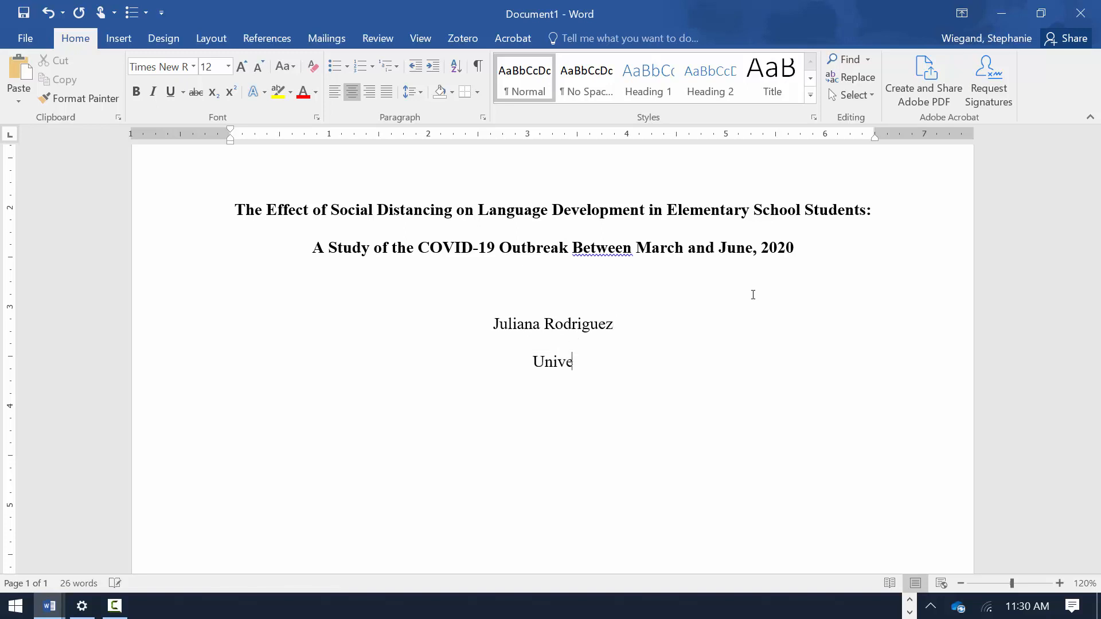
type("rsity of NOrthe")
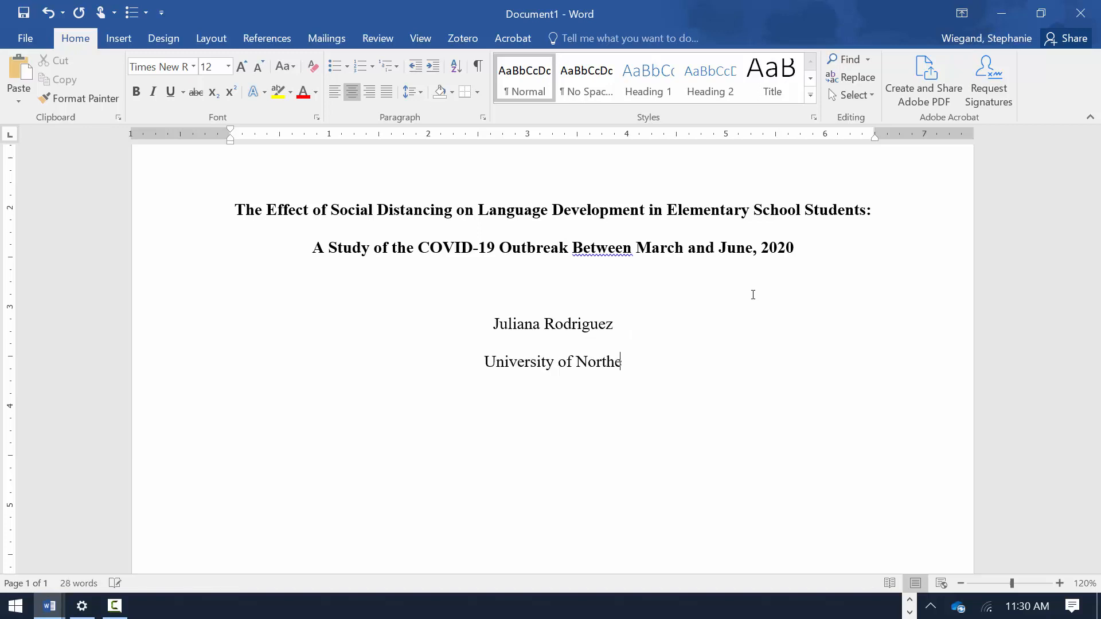
type("rn Colorado")
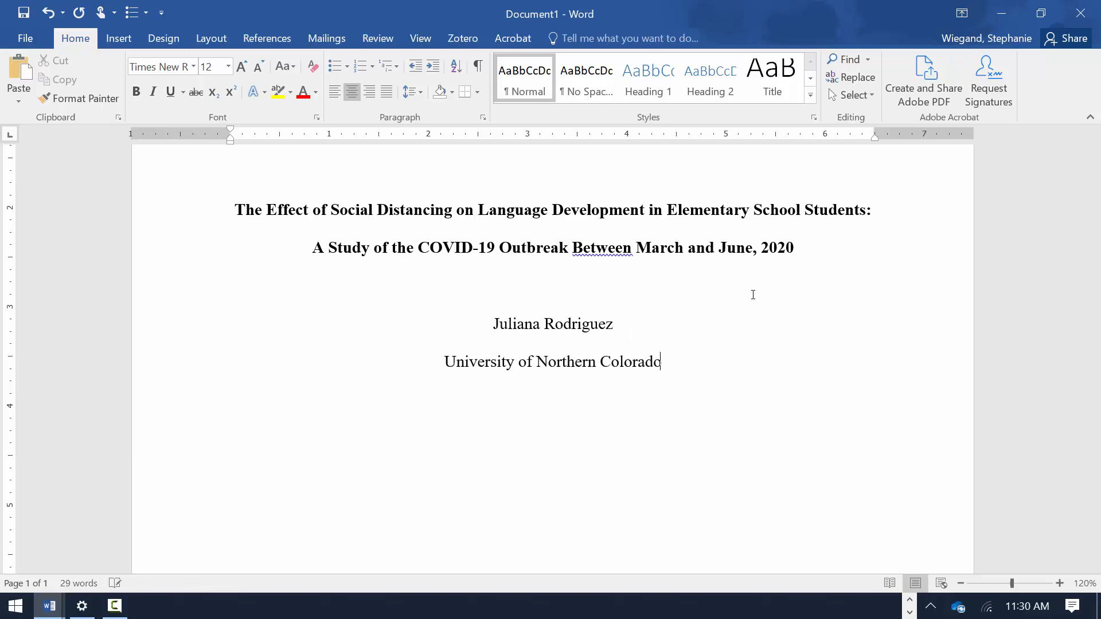
Step: Add the PSY 230 course, instructor Dr. Paul Klaczynski, and October 16, 2020 lines
key("Enter")
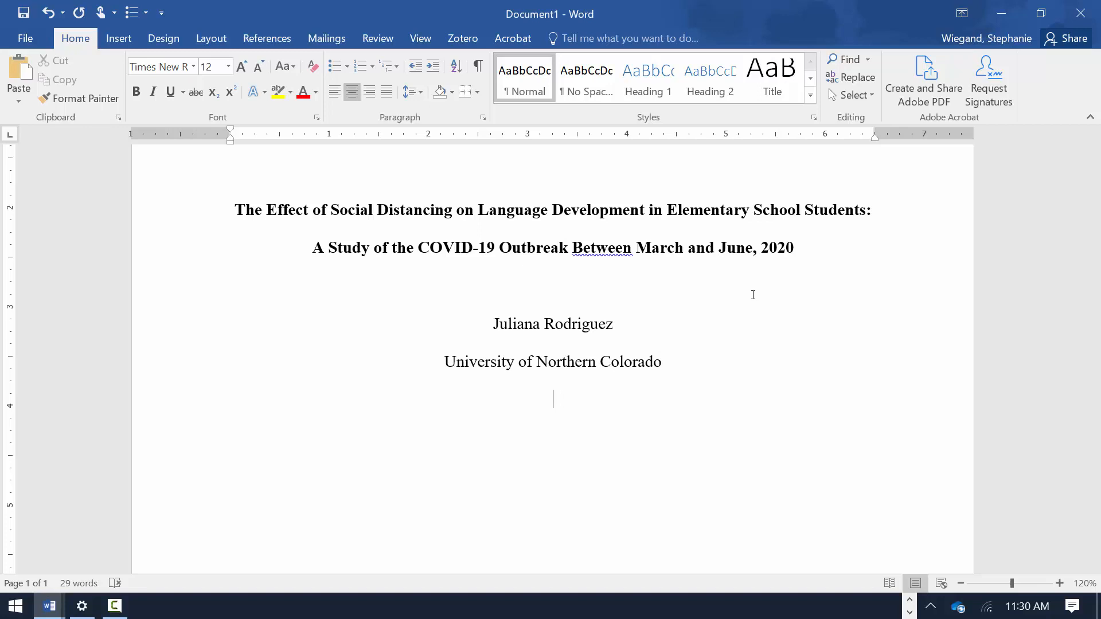
type("PS")
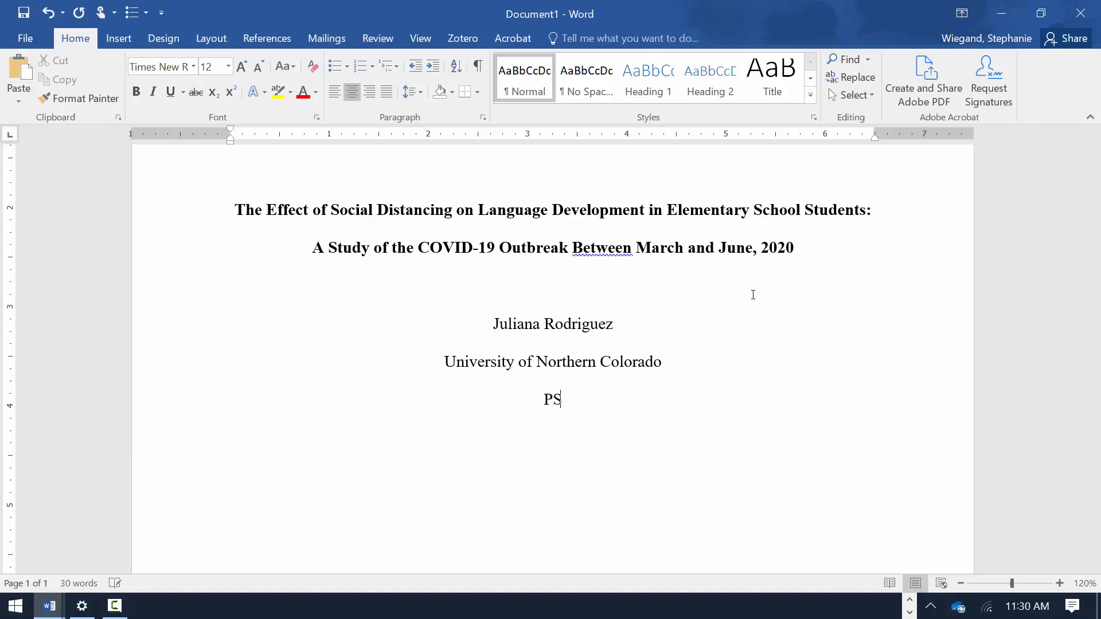
type("Y 230: Hum")
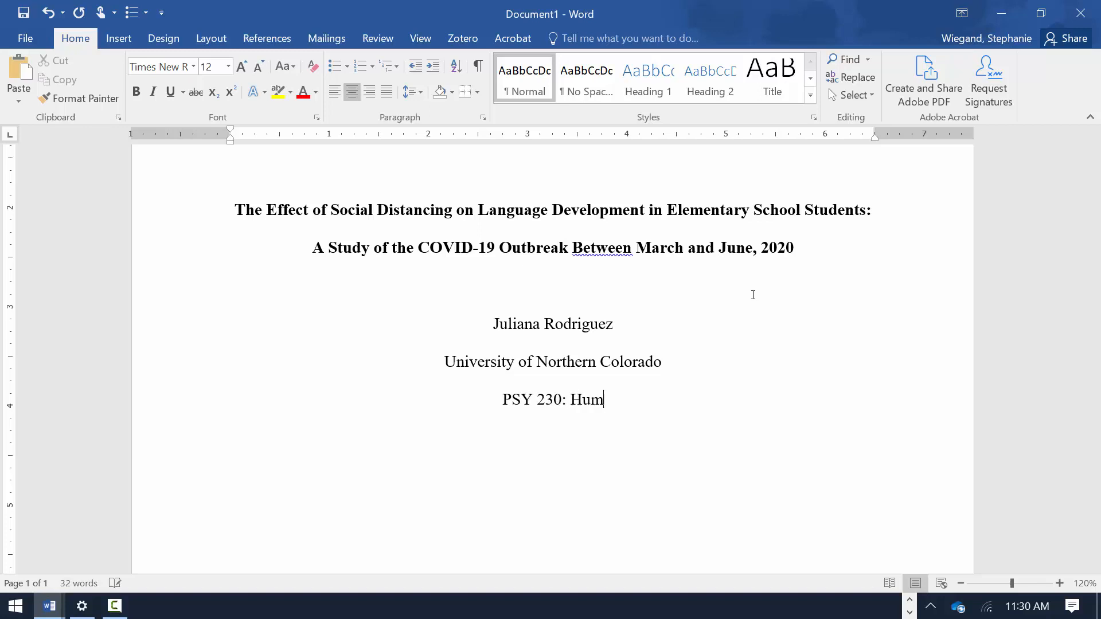
type("an Growth and Development")
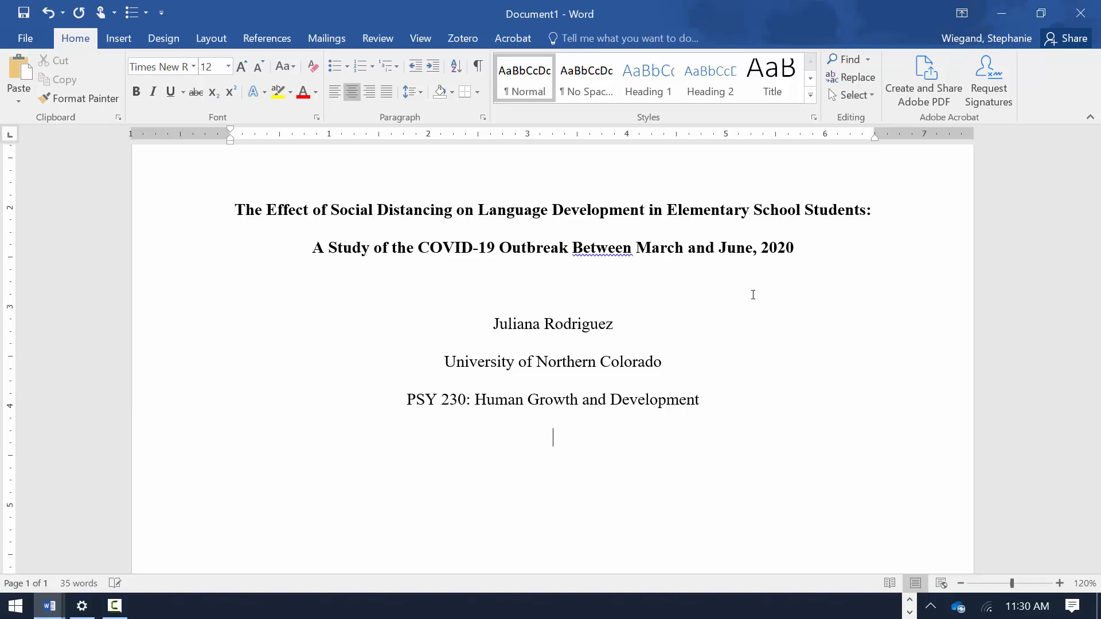
type("D")
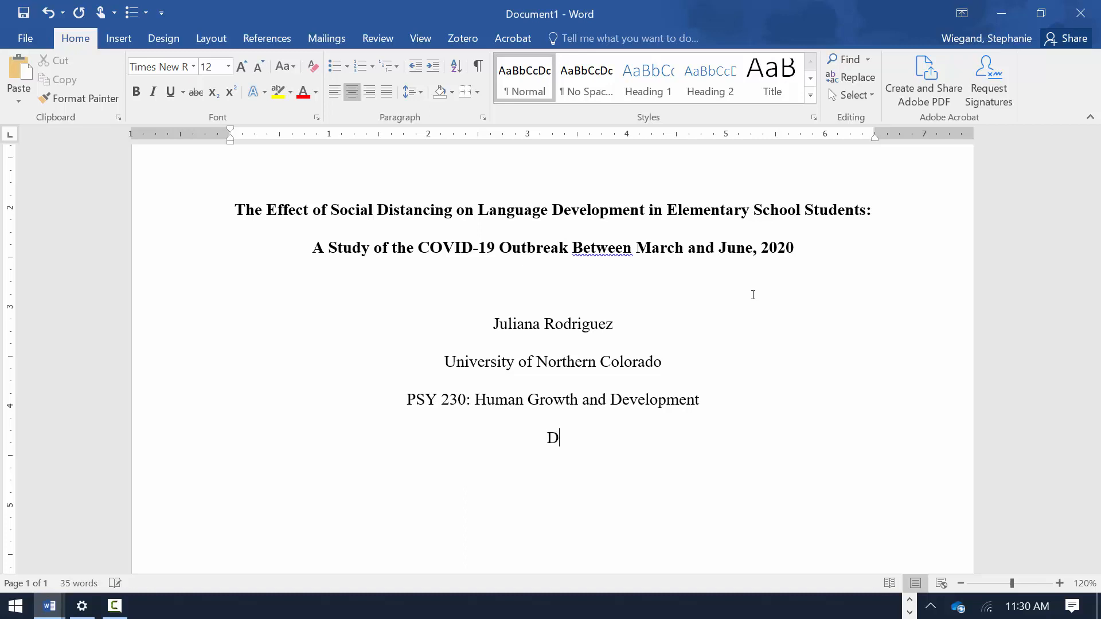
type("r. Paul")
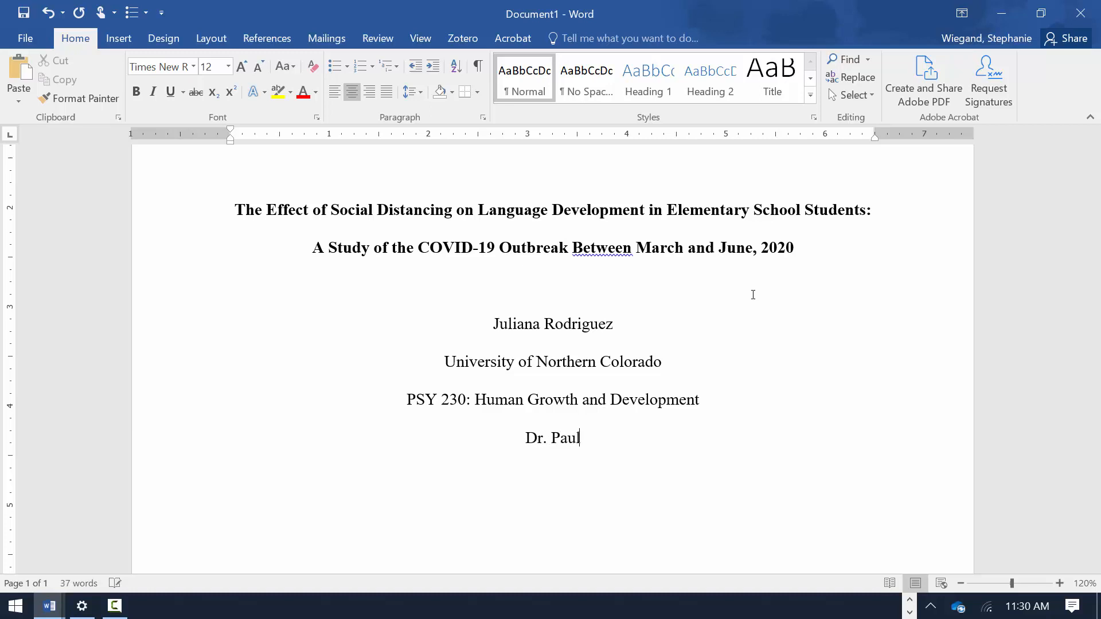
type("Klac")
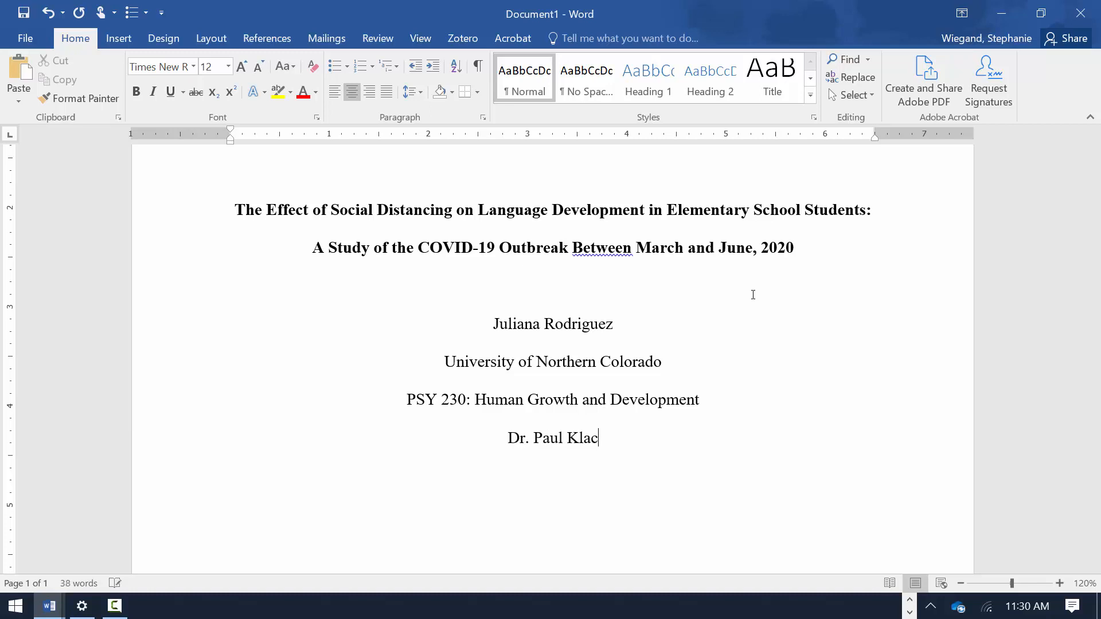
type("zynski")
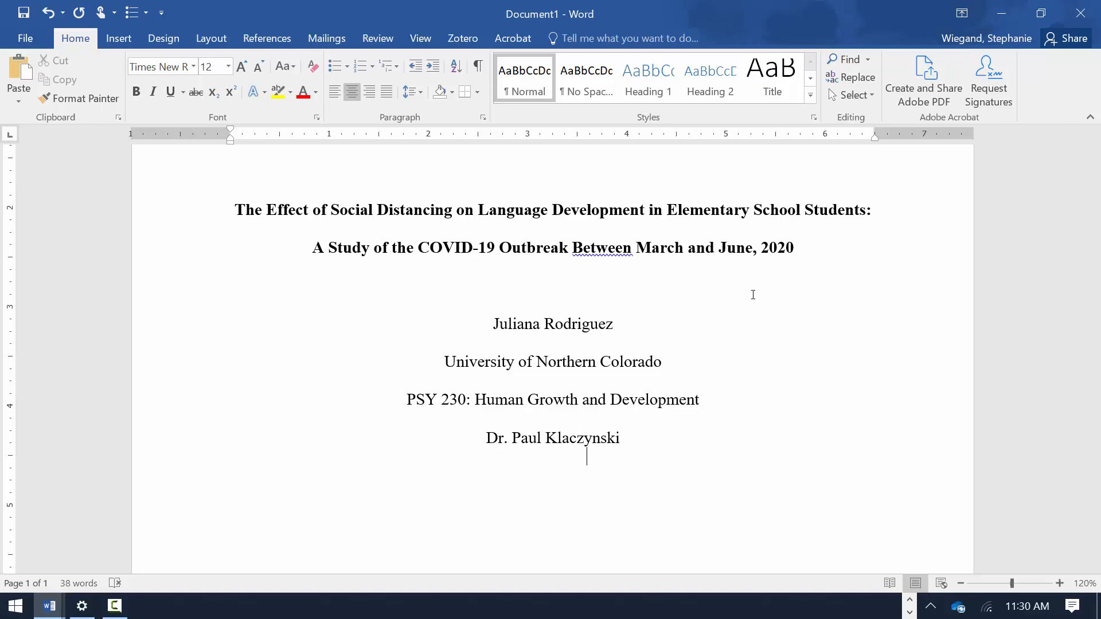
type("O")
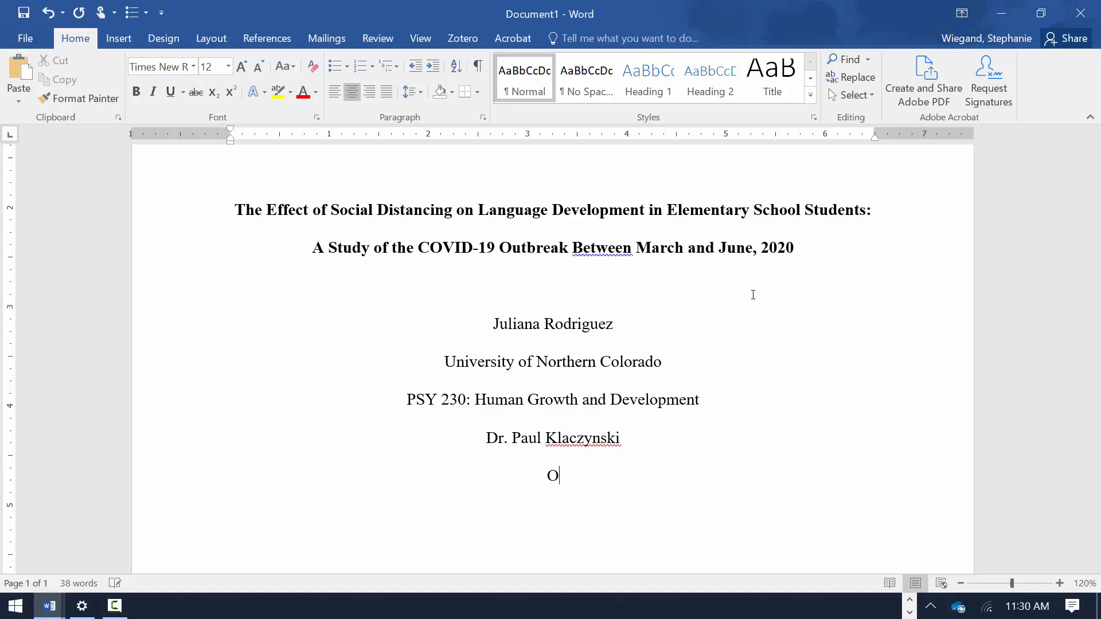
type("ctober 16")
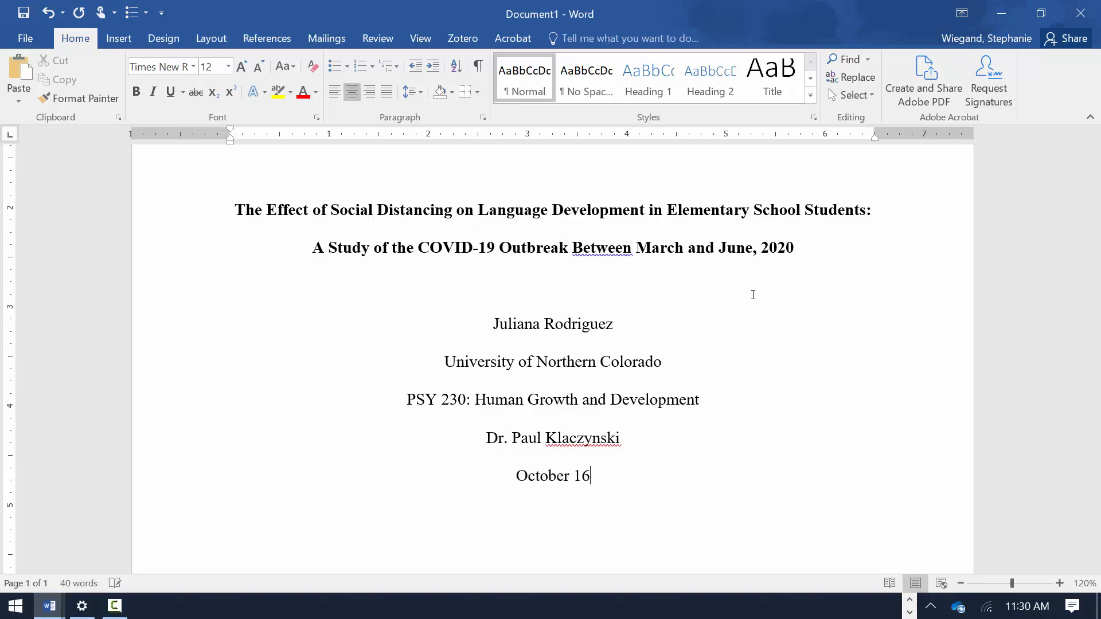
type(", 2020")
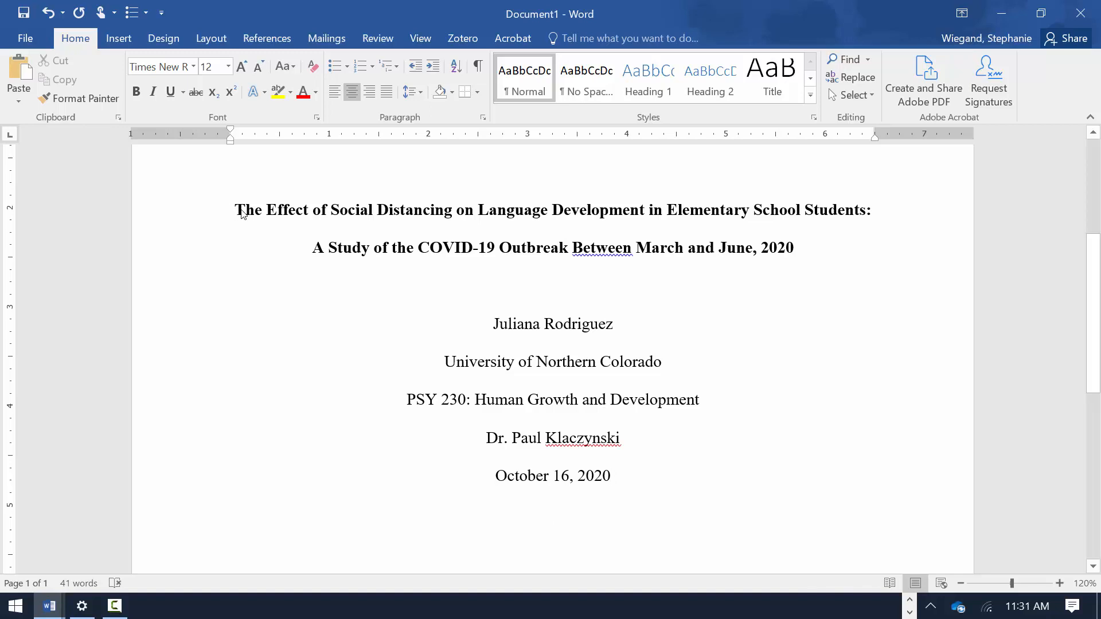
Step: Copy the bold two-line title onto a new page 2, keeping source formatting
left_click_drag(236, 209, 791, 248)
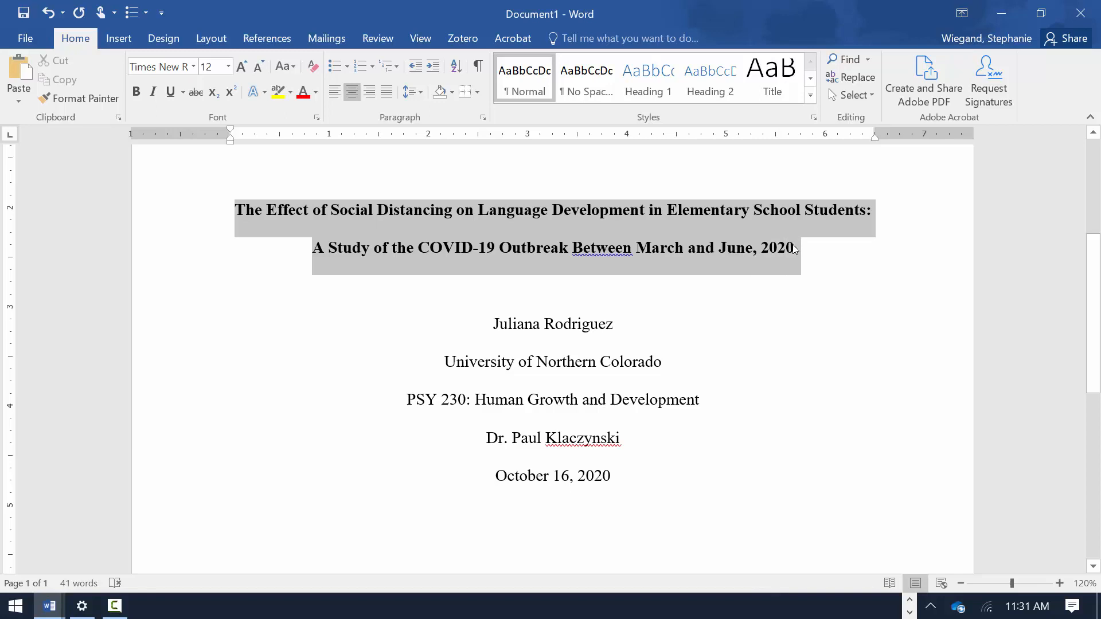
left_click(136, 92)
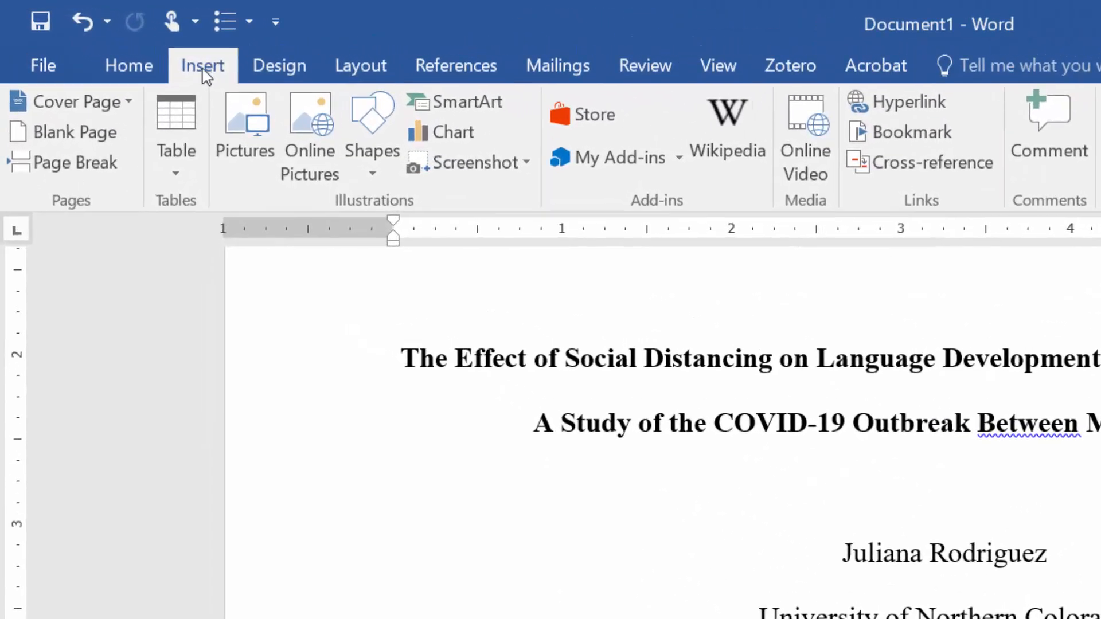
left_click(69, 162)
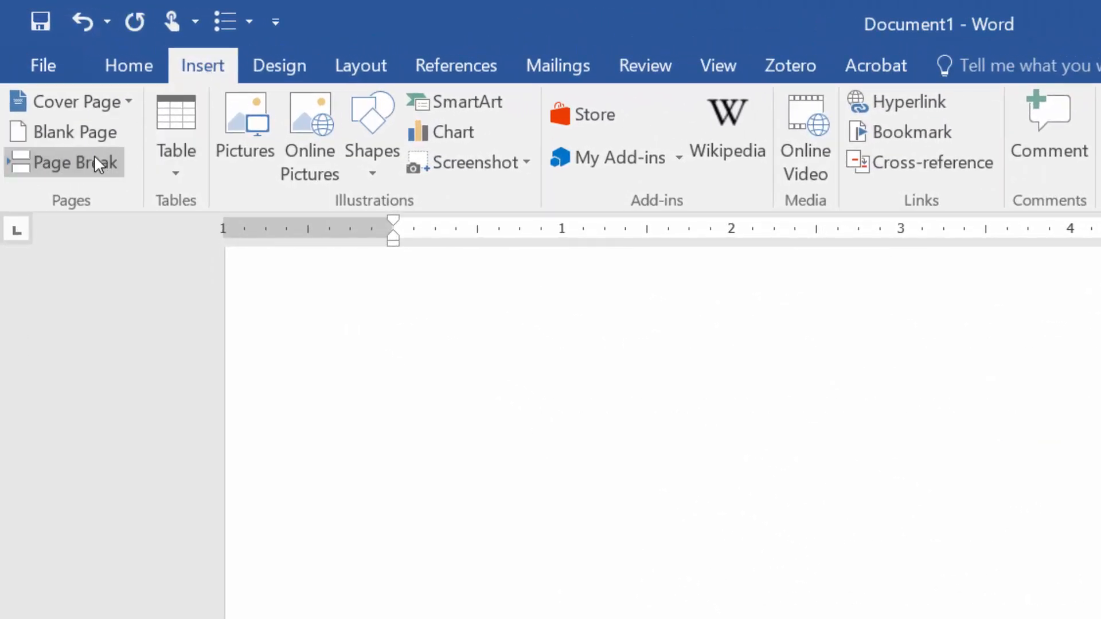
left_click(63, 162)
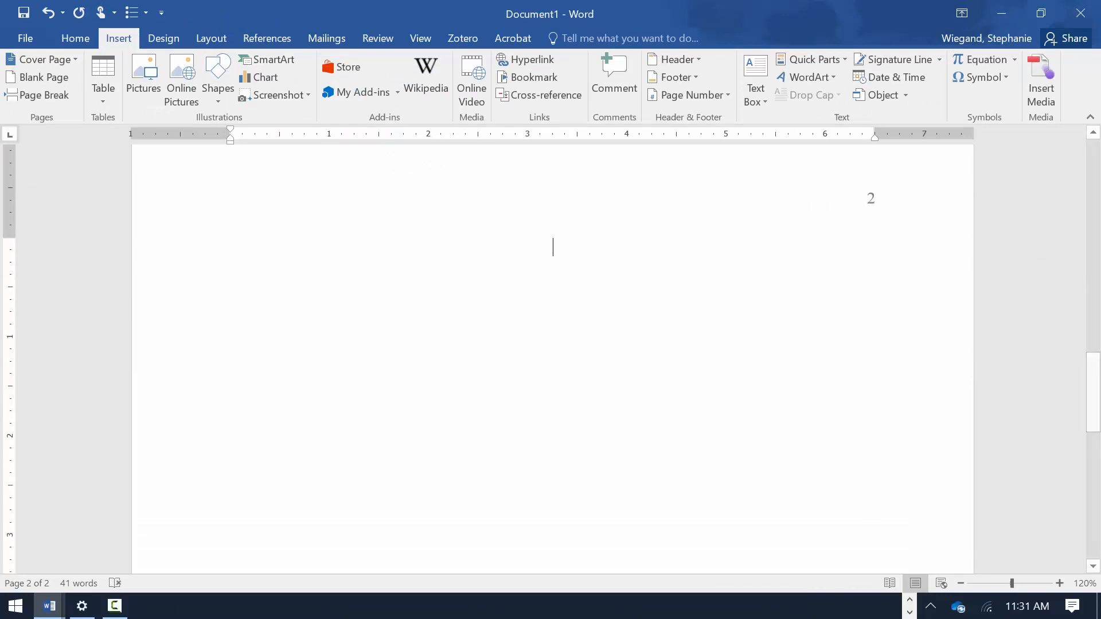
key("ctrl+v")
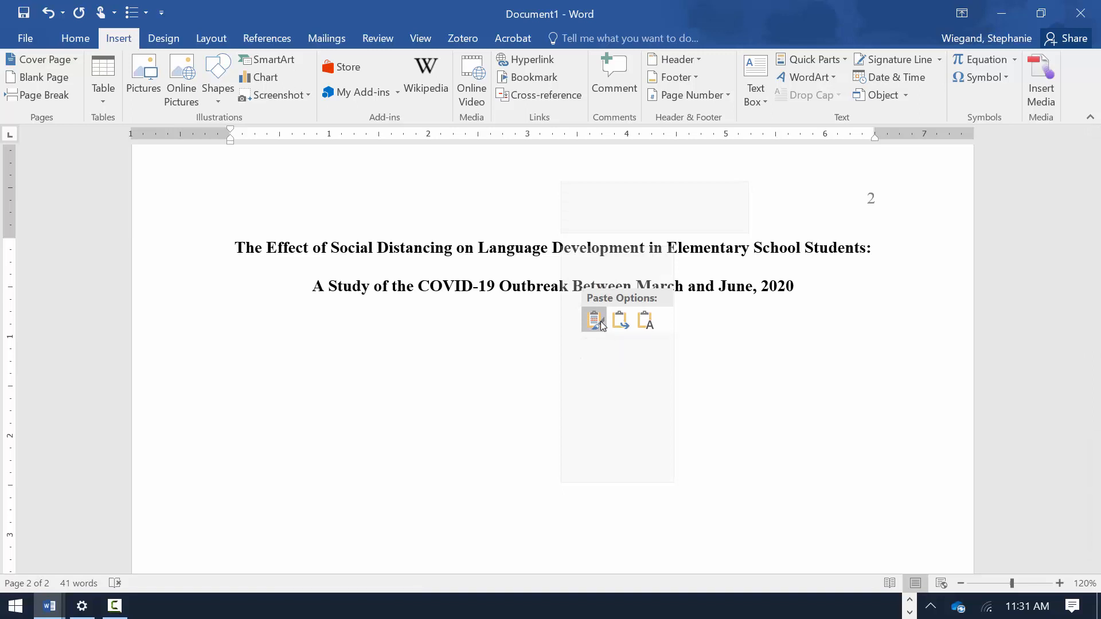
left_click(594, 318)
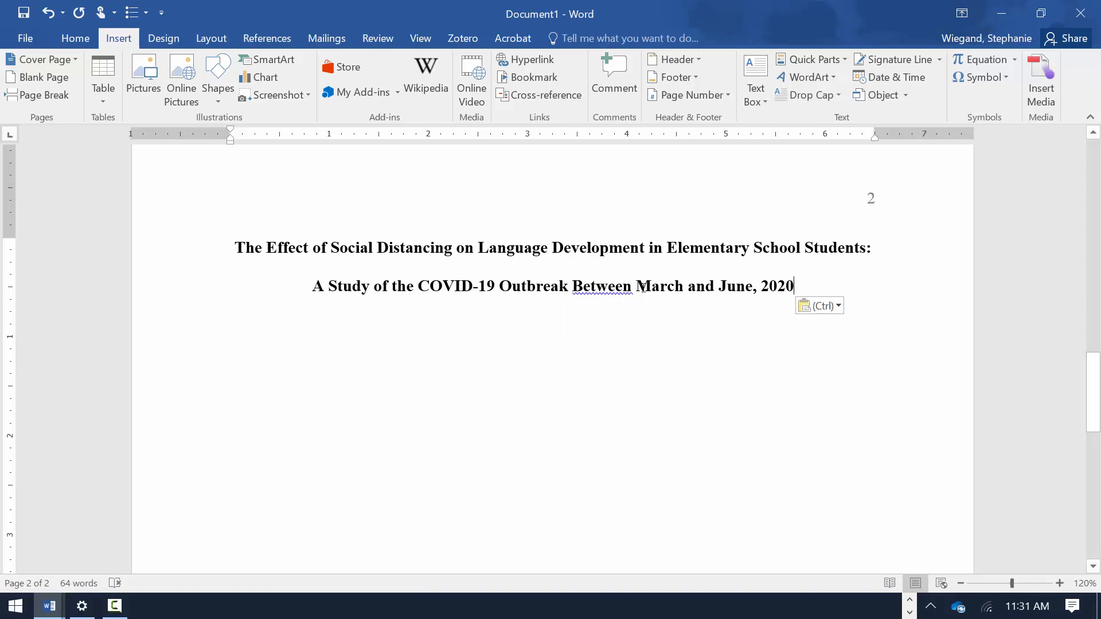
left_click(75, 37)
type("St")
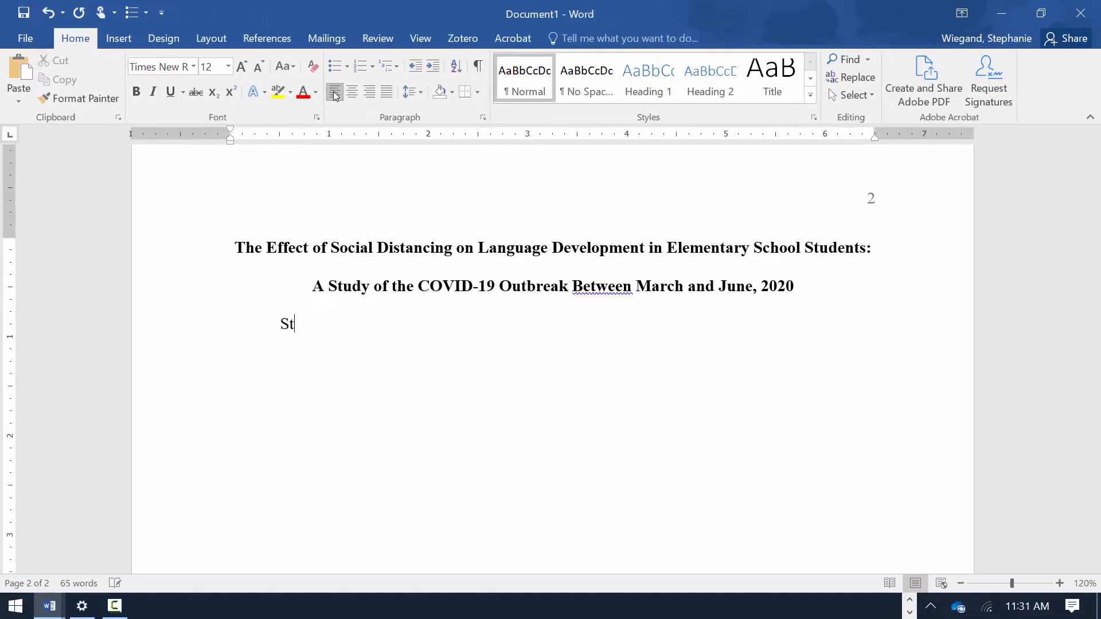
Step: Type the body line 'Start writing the paper here.' below the page 2 title
type("art writing the")
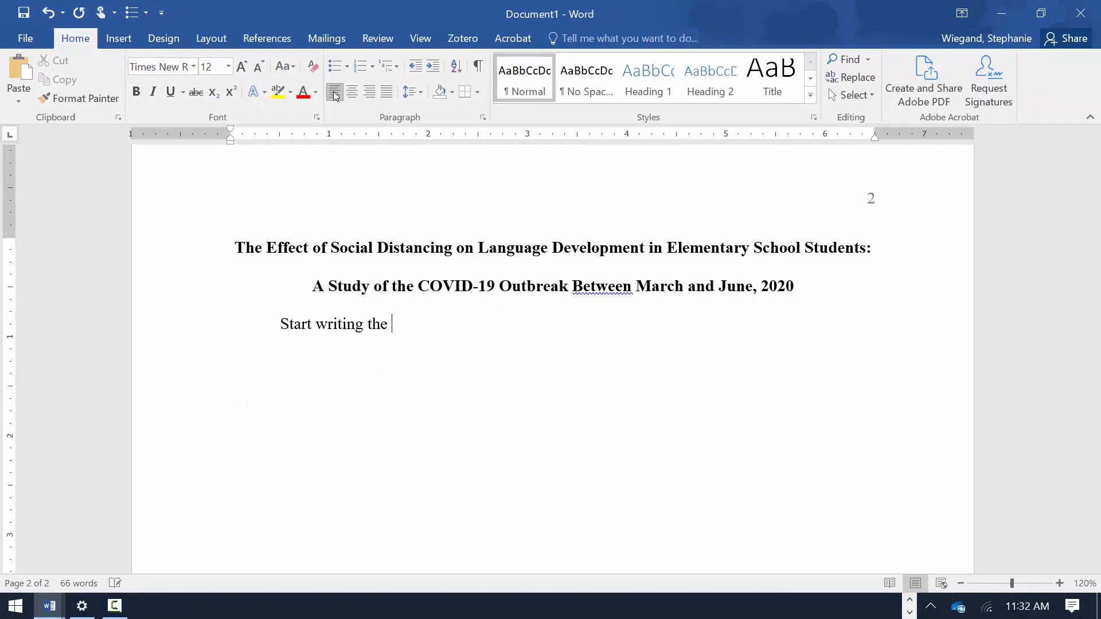
type("paper here.")
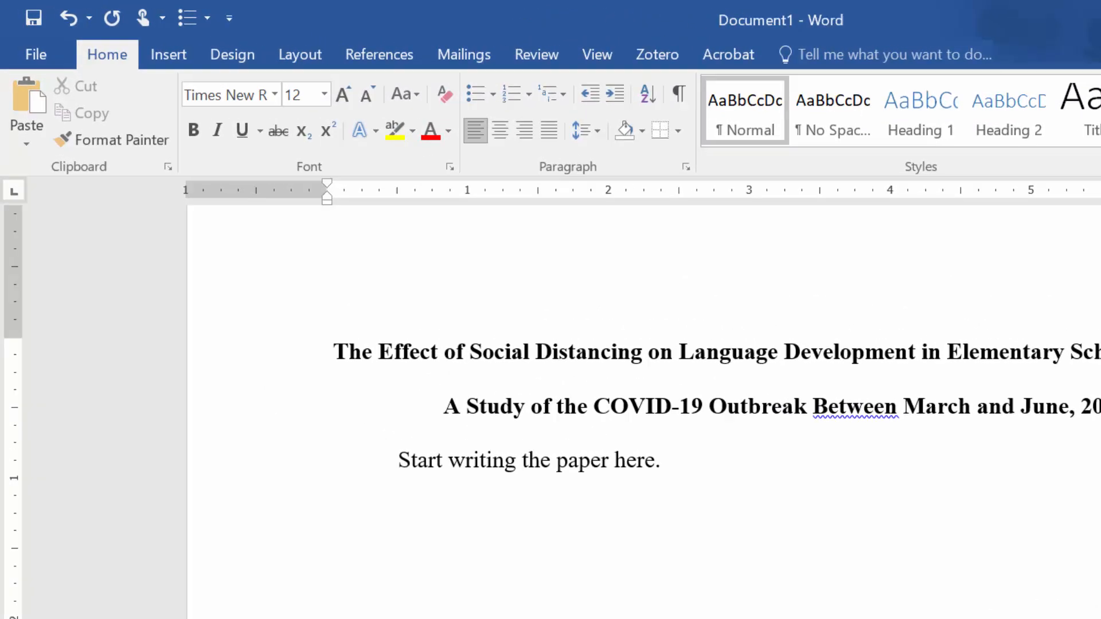
left_click(168, 54)
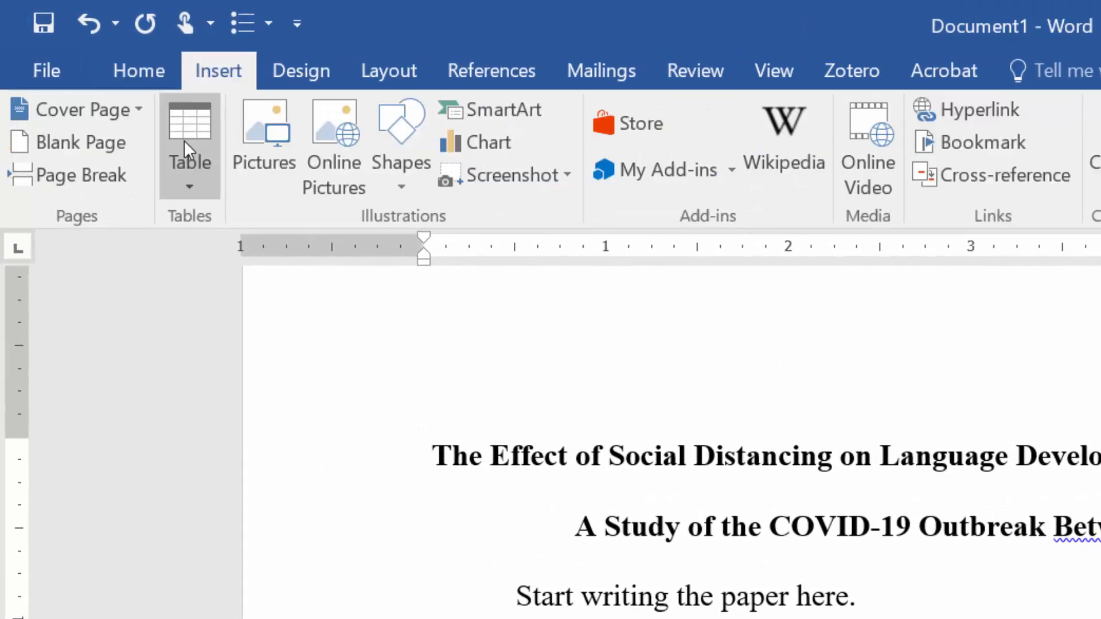
Step: Add a page break and type the 'References' heading on page 3
left_click(80, 175)
type("Re")
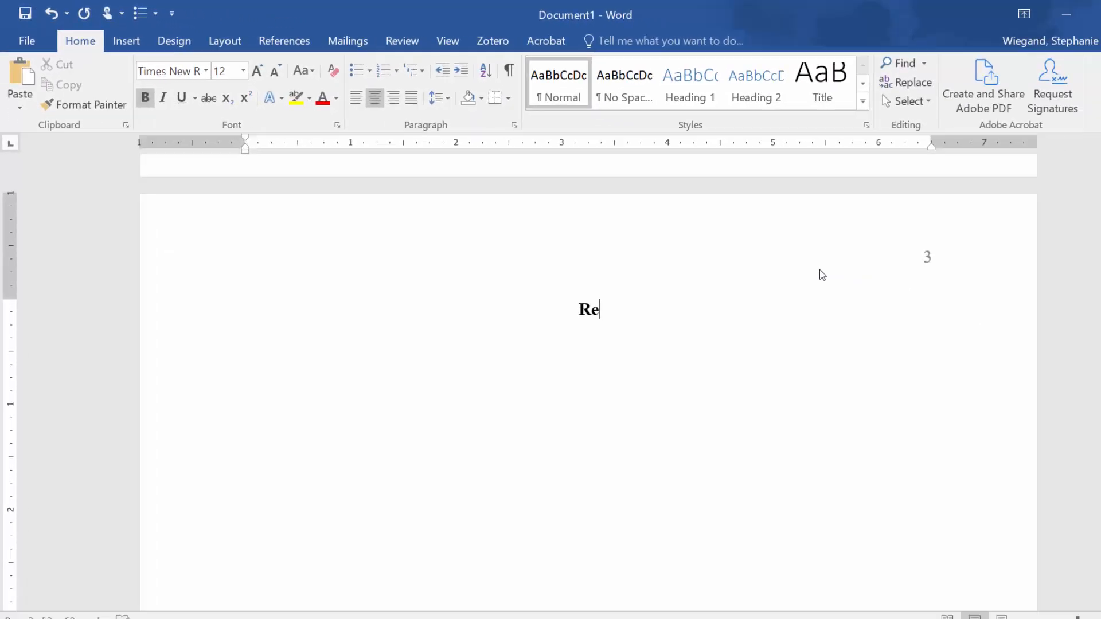
type("ferences")
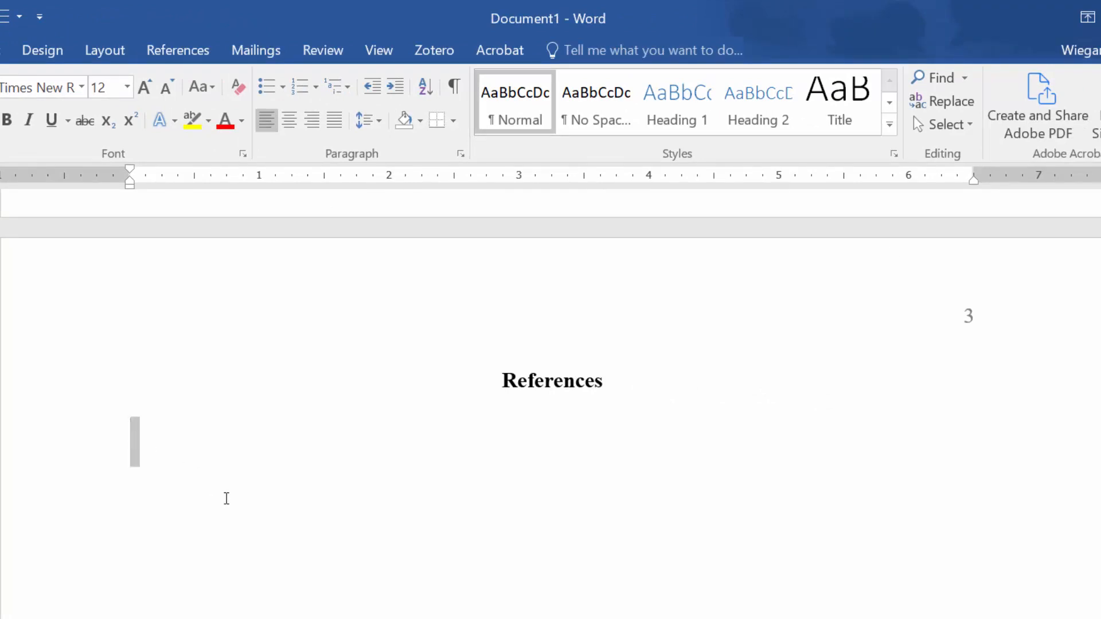
mouse_move(459, 155)
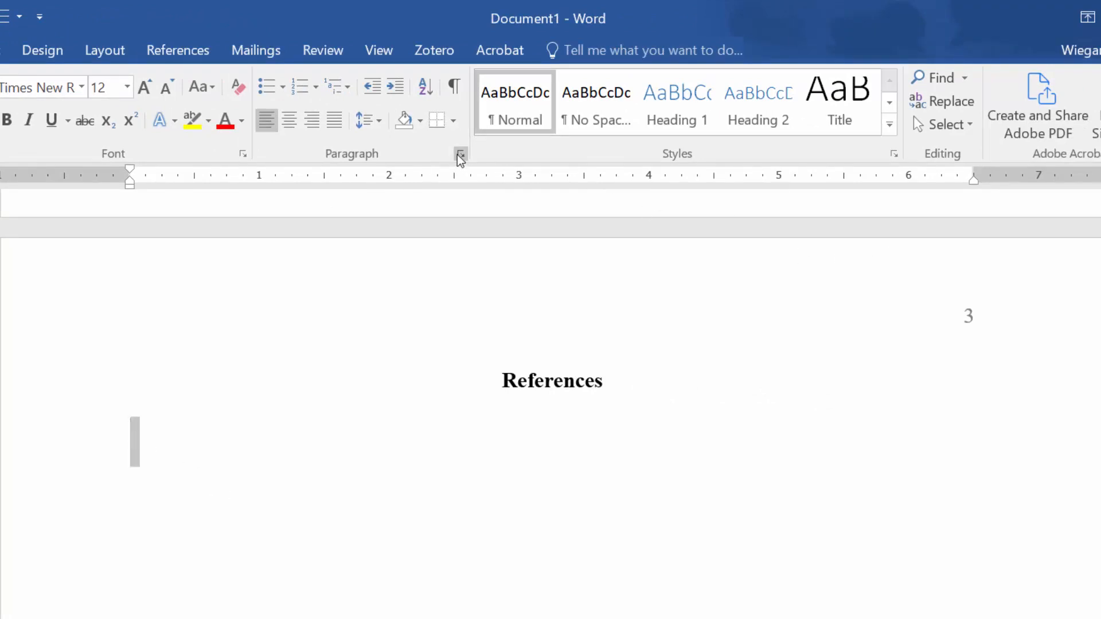
Step: Set a 0.5-inch hanging indent in the Paragraph dialog
left_click(460, 155)
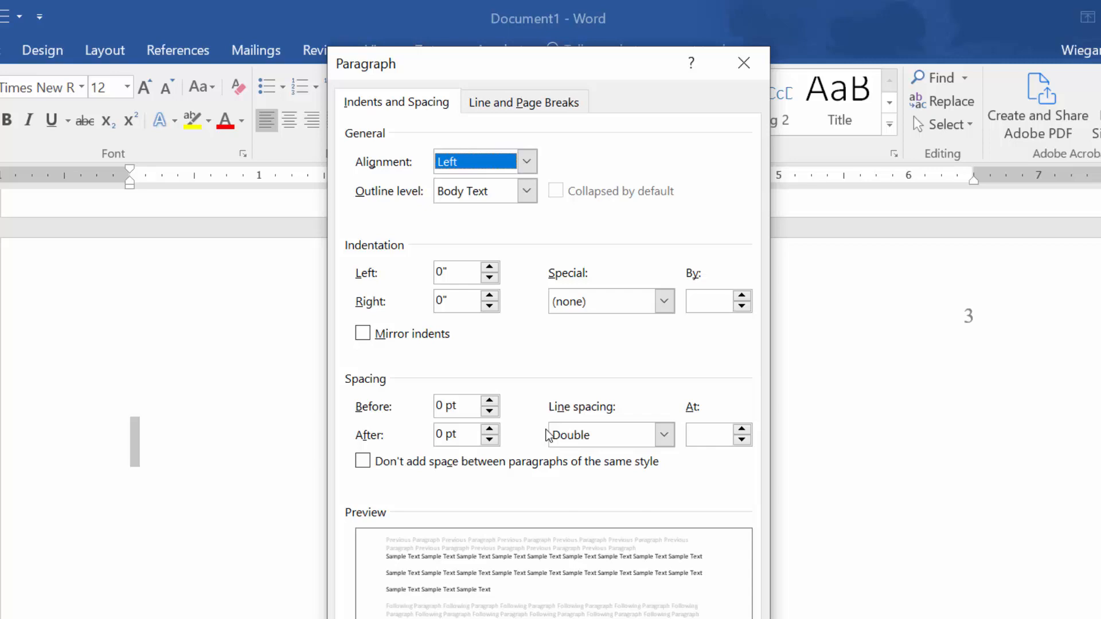
left_click(664, 301)
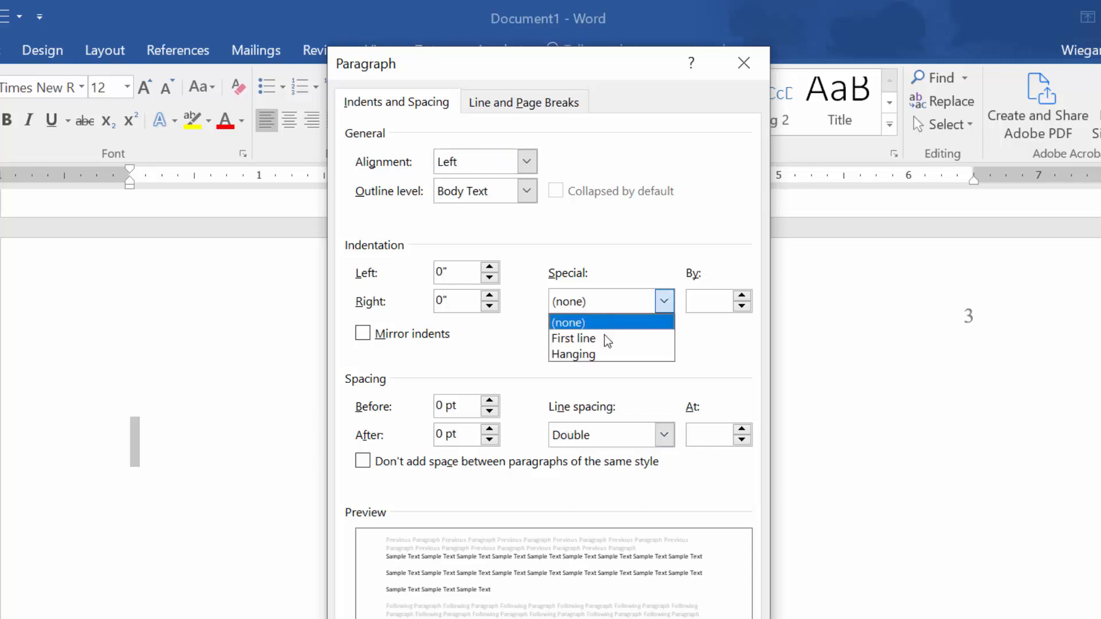
left_click(572, 354)
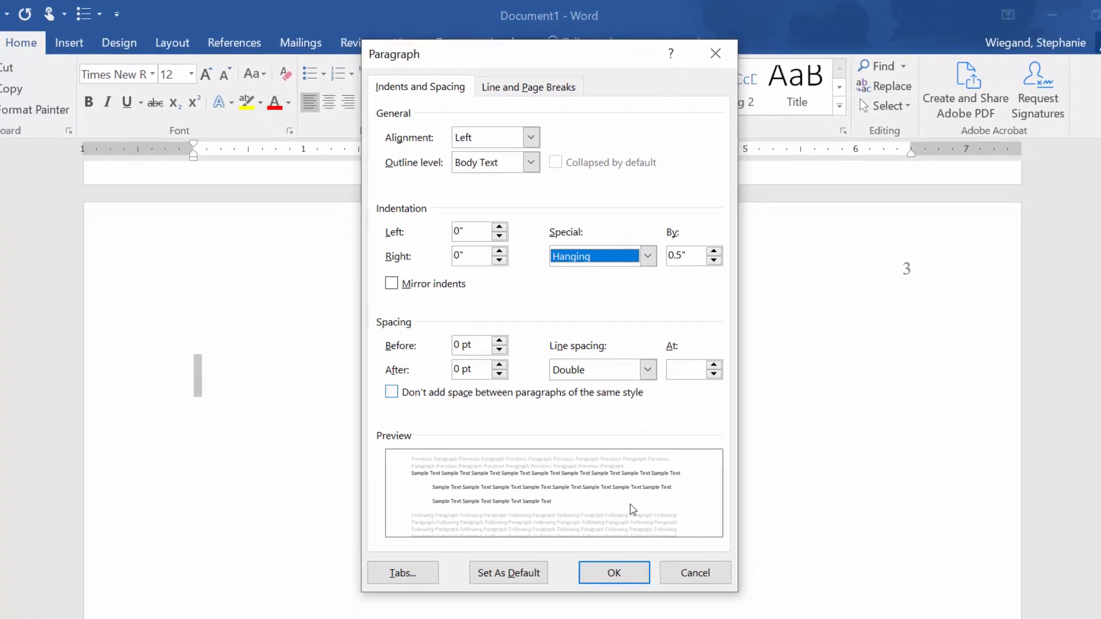
left_click(614, 573)
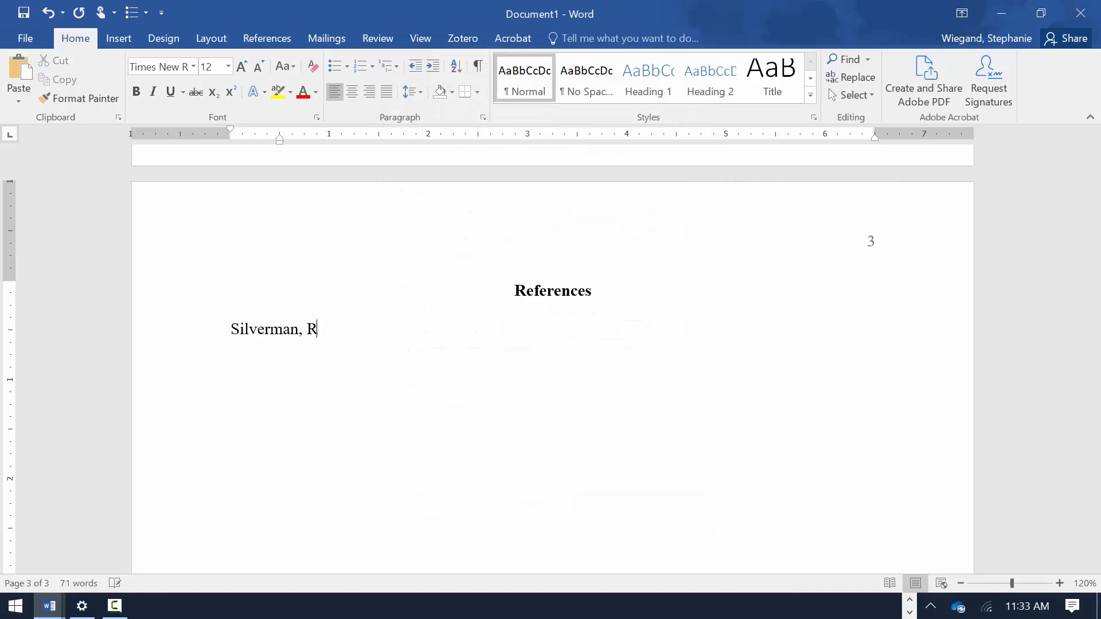
Step: Type the Silverman et al. (2017) reading buddies article reference, ending with its DOI
type("., Kim, Y.-S. Hartranft, A.,")
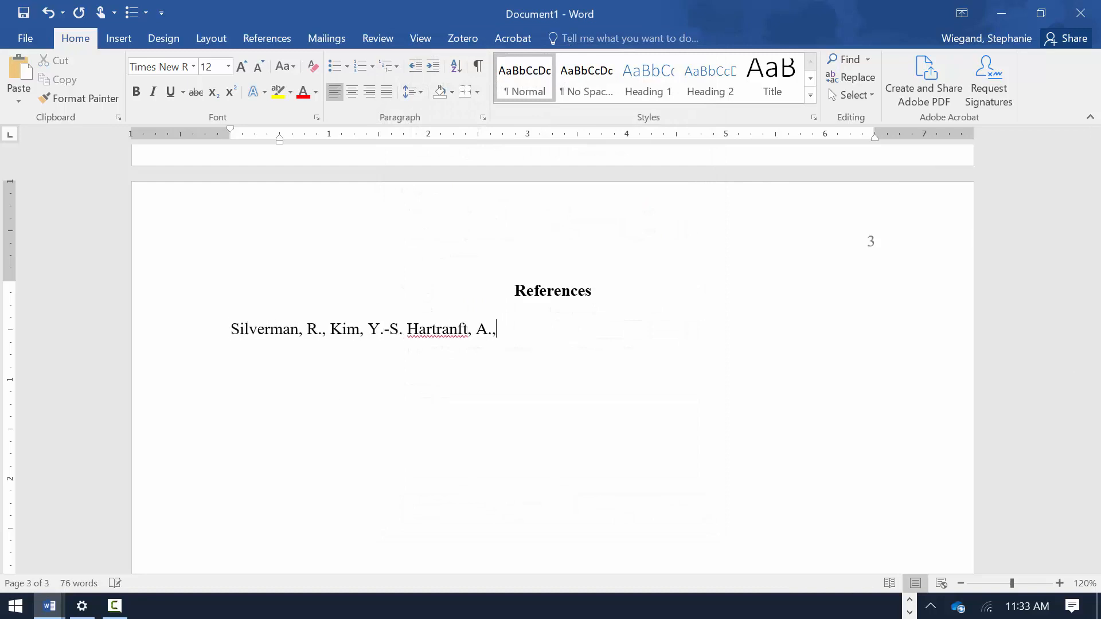
type("Nunn, S., & McNeish, D. (2017). Effects of")
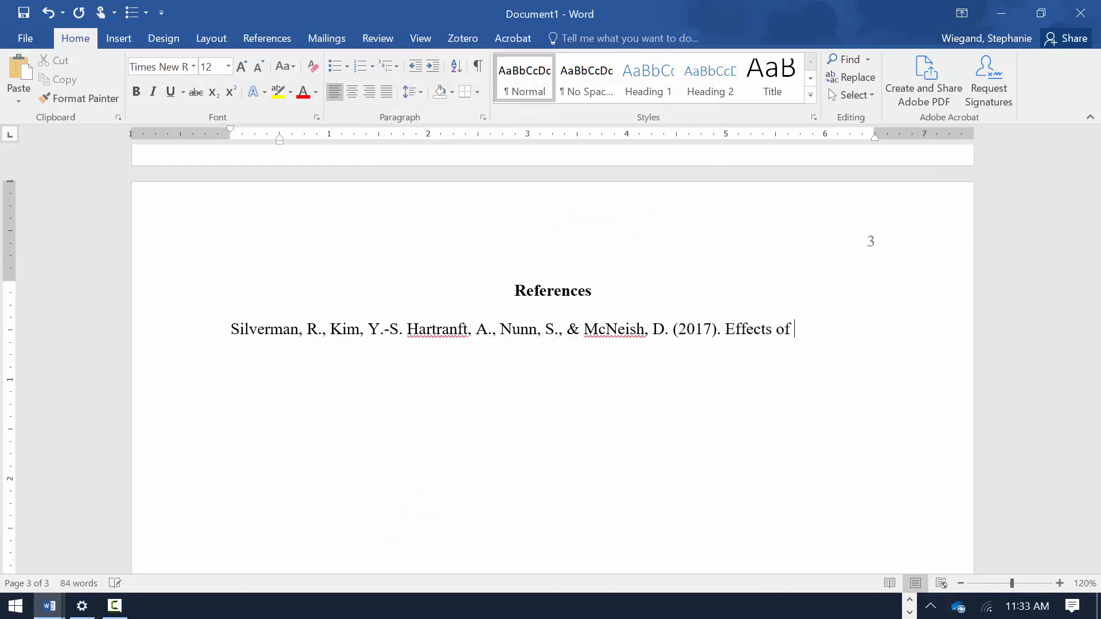
type("a multimedia enhanced reading buddies program on kind")
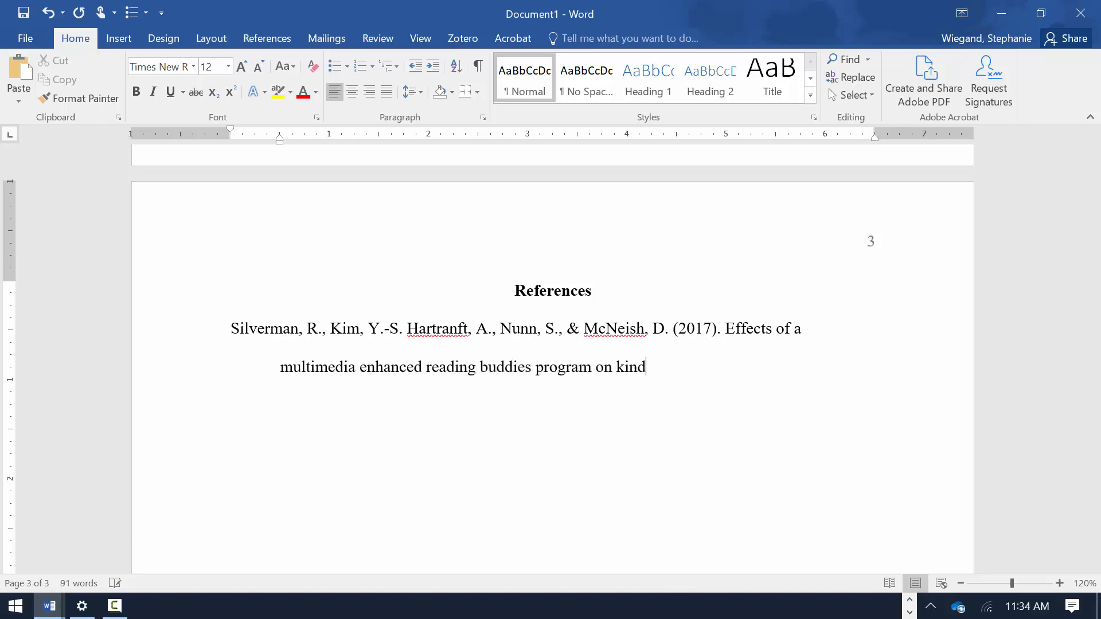
type("ergarten and Grade 4 vocabulary and comprehension. The Journal of Educational Research, 110(4")
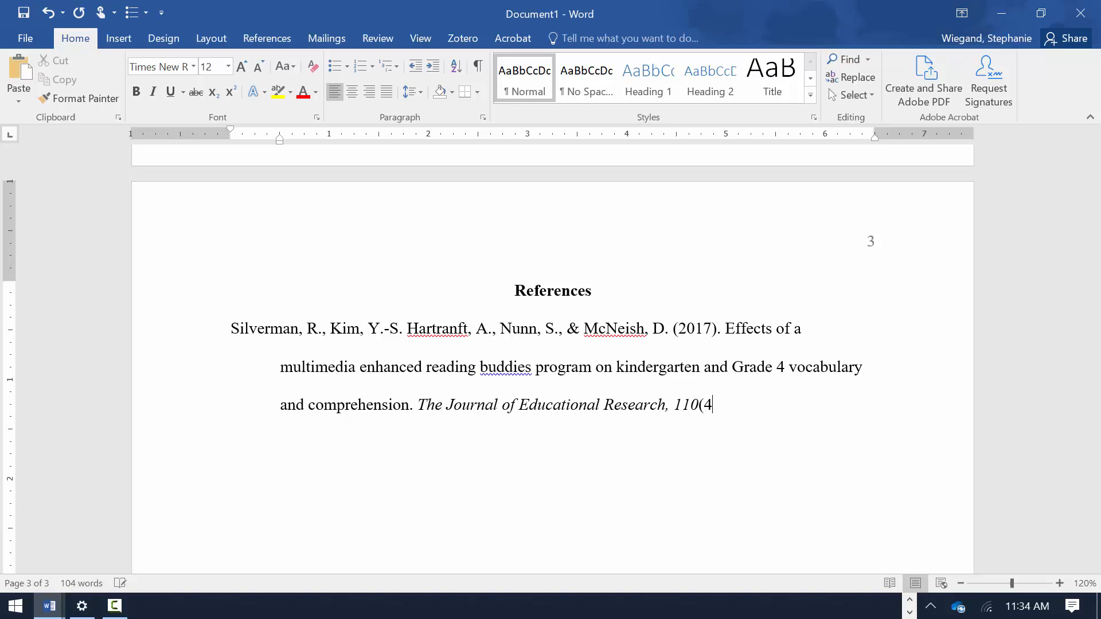
type("), 391-404. https://doi.org/10.1080/0")
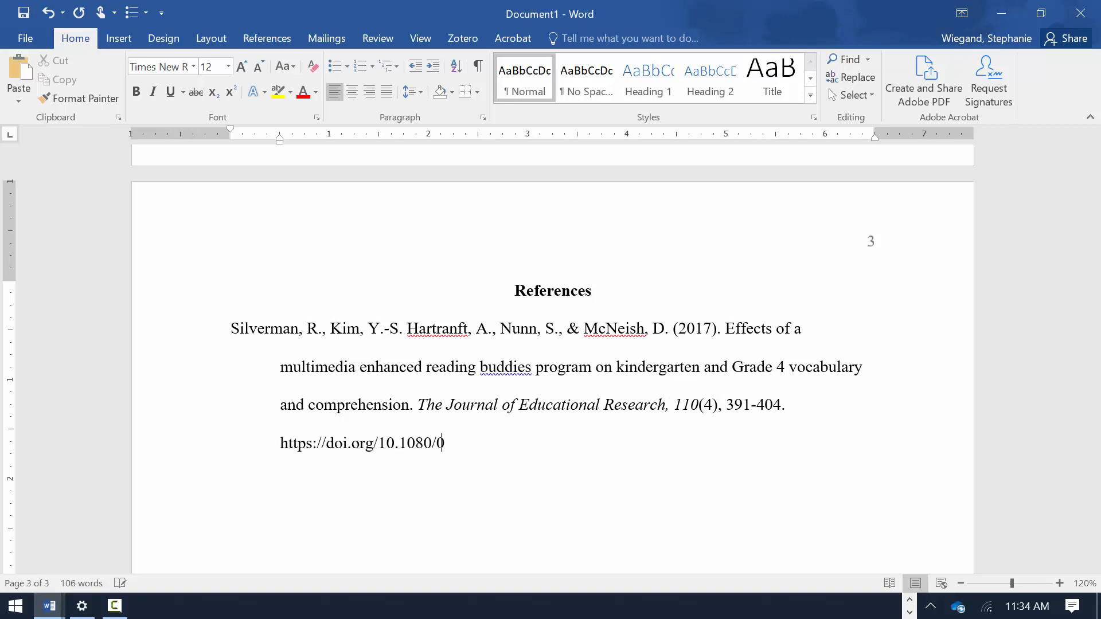
type("0220671.2015.1103690")
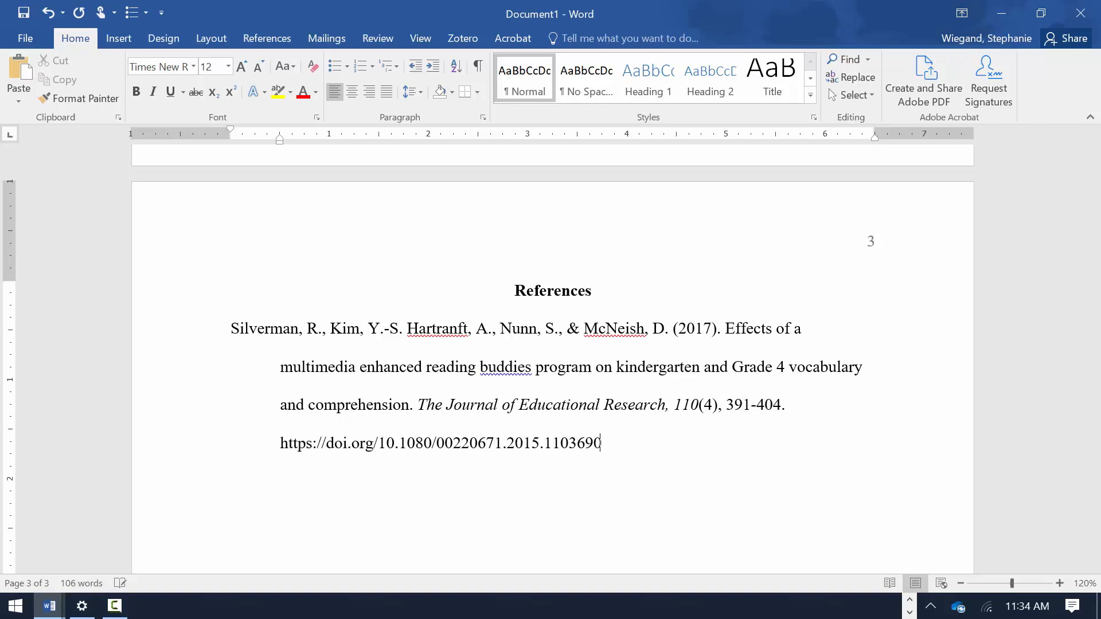